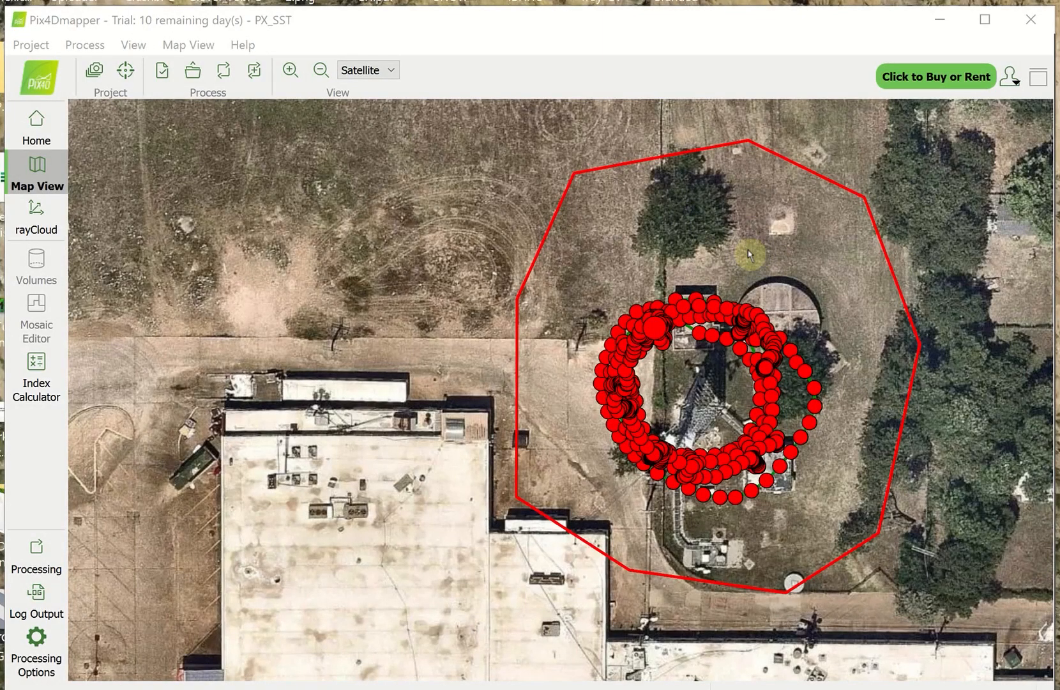
pyautogui.moveTo(629, 204)
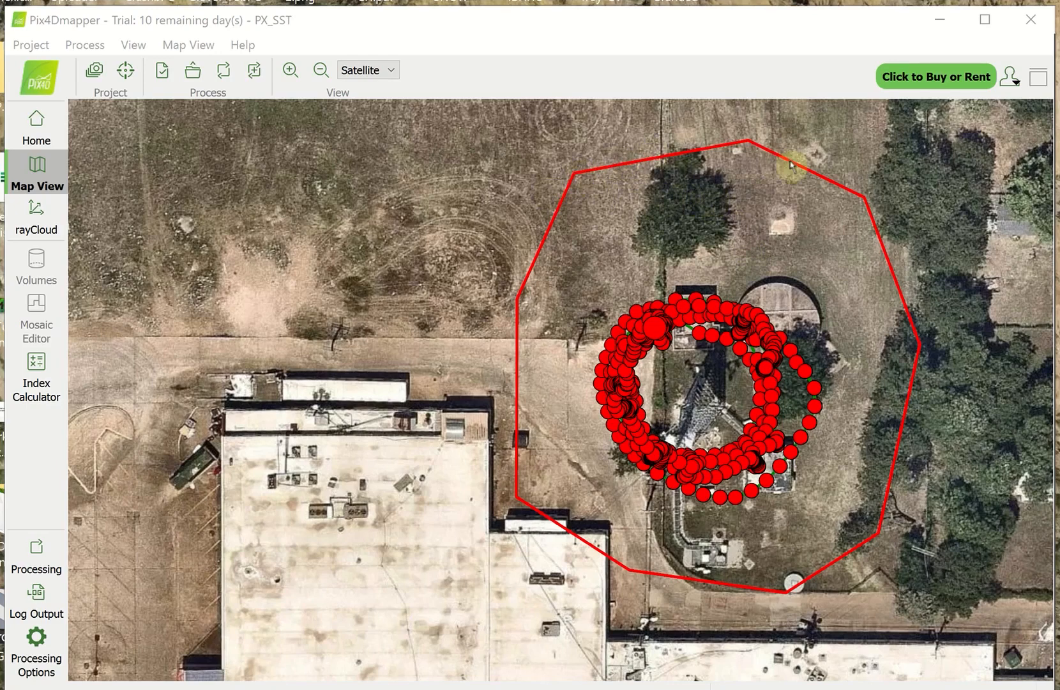
pyautogui.moveTo(565, 383)
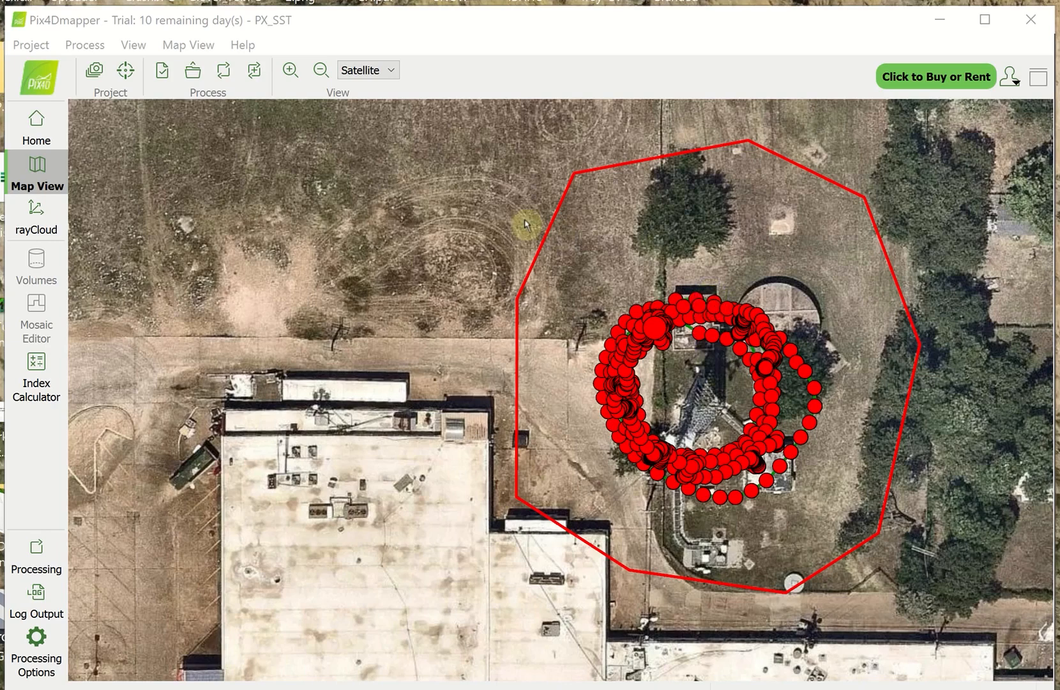
pyautogui.moveTo(210, 143)
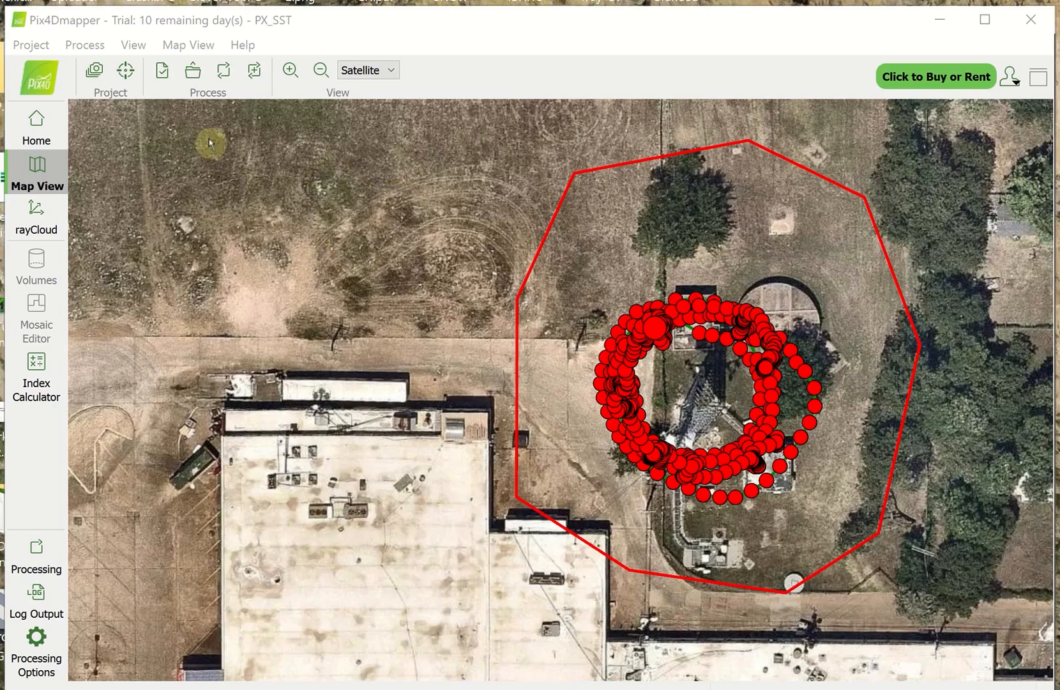
pyautogui.moveTo(318, 173)
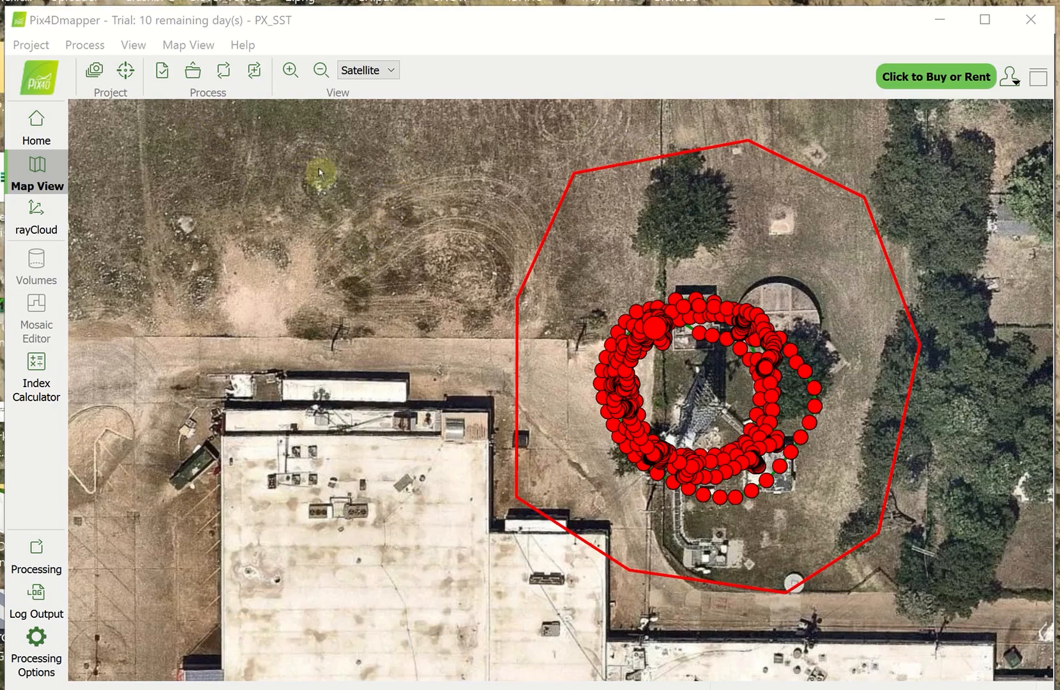
pyautogui.moveTo(529, 280)
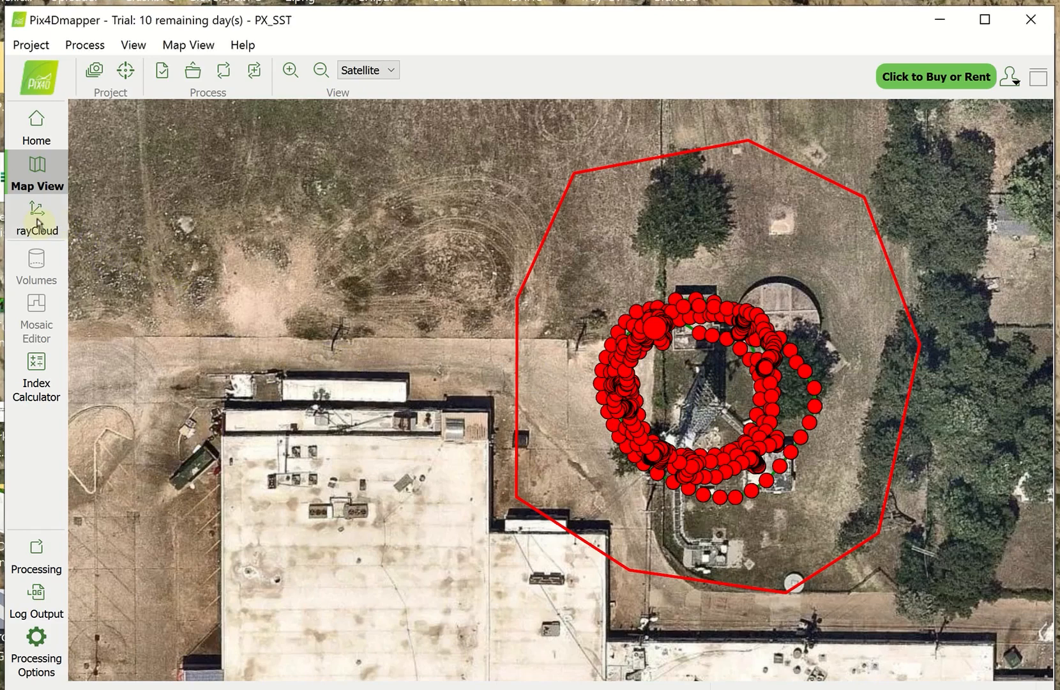
# Load the tower's densified point cloud in rayCloud and expand Point Groups in Layers
pyautogui.click(35, 217)
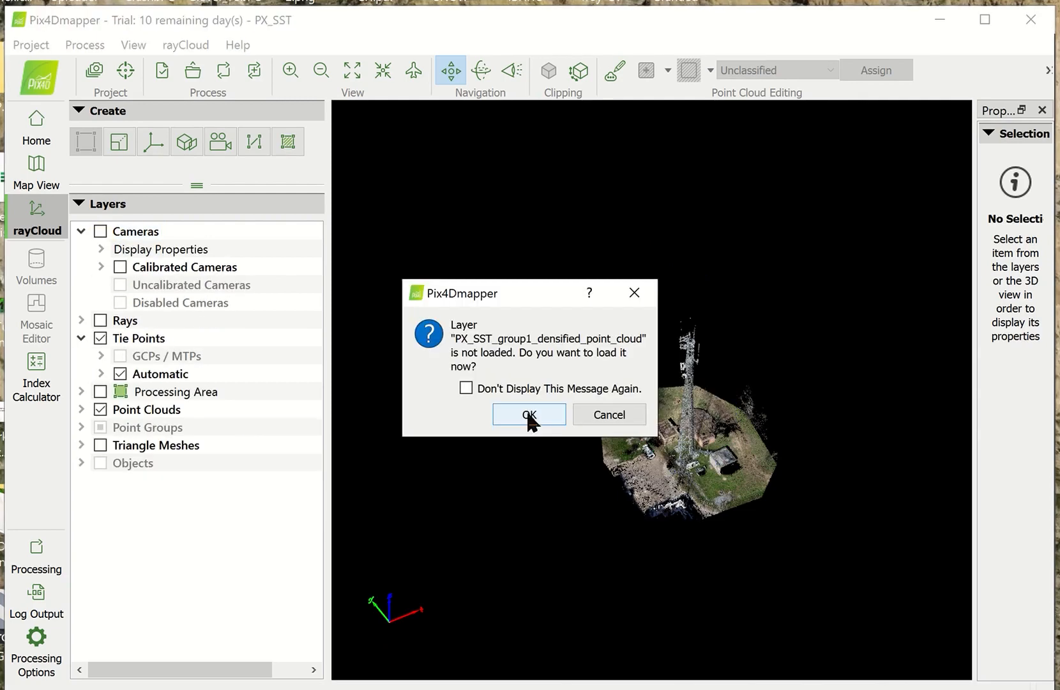
pyautogui.click(528, 413)
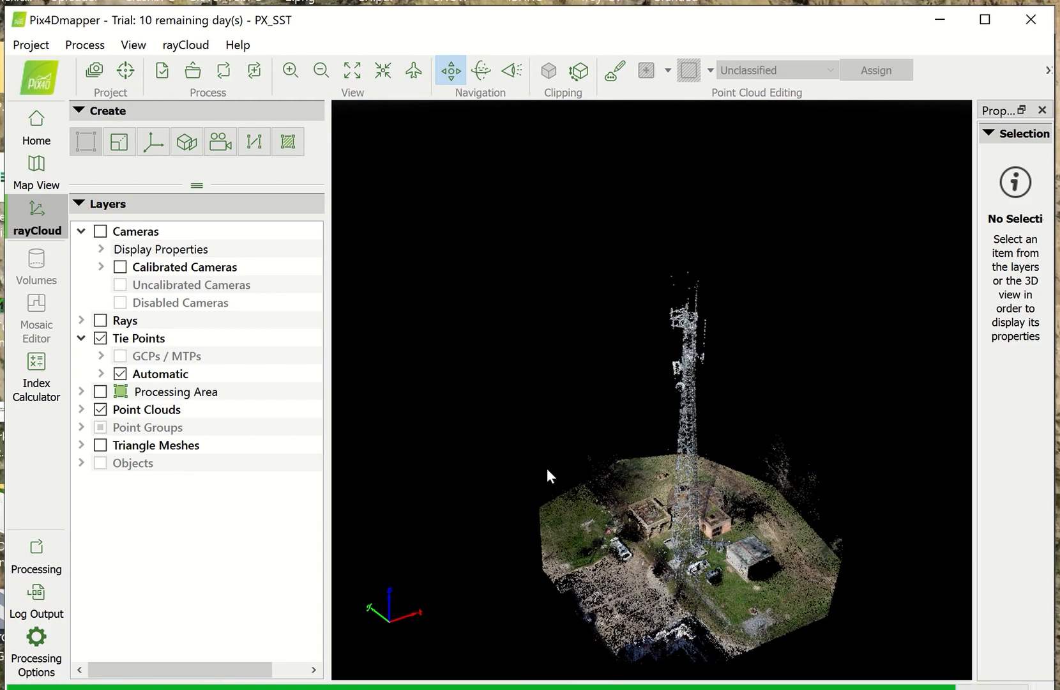
pyautogui.click(81, 428)
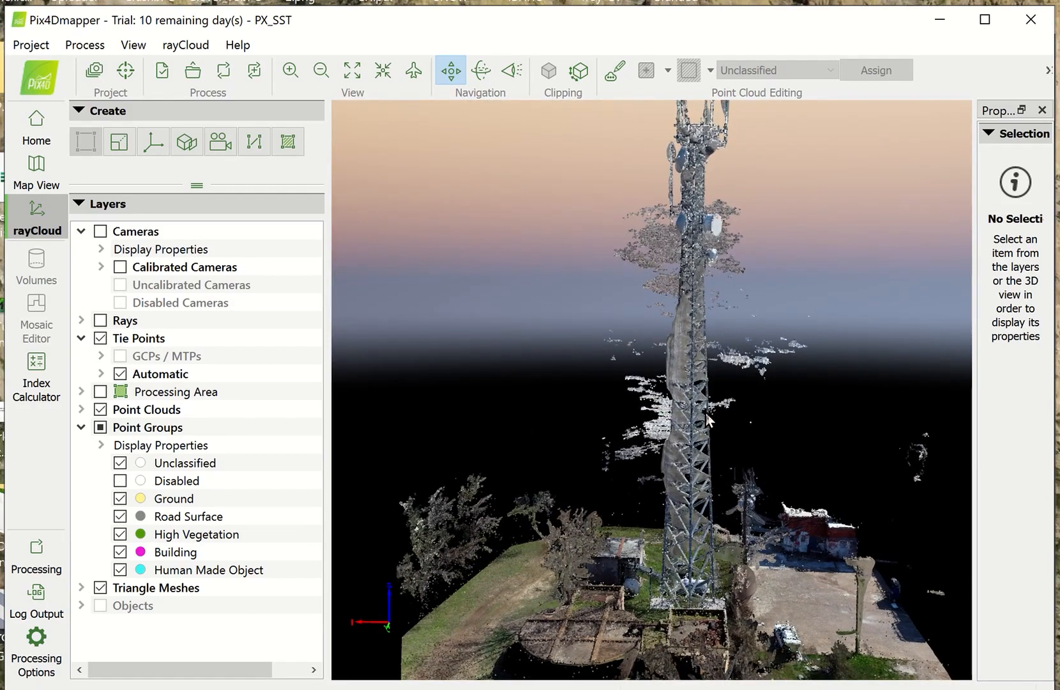
# Hide tie points, toggle the point cloud off and back on, and orbit the tower
pyautogui.moveTo(708, 419); pyautogui.dragTo(684, 383)
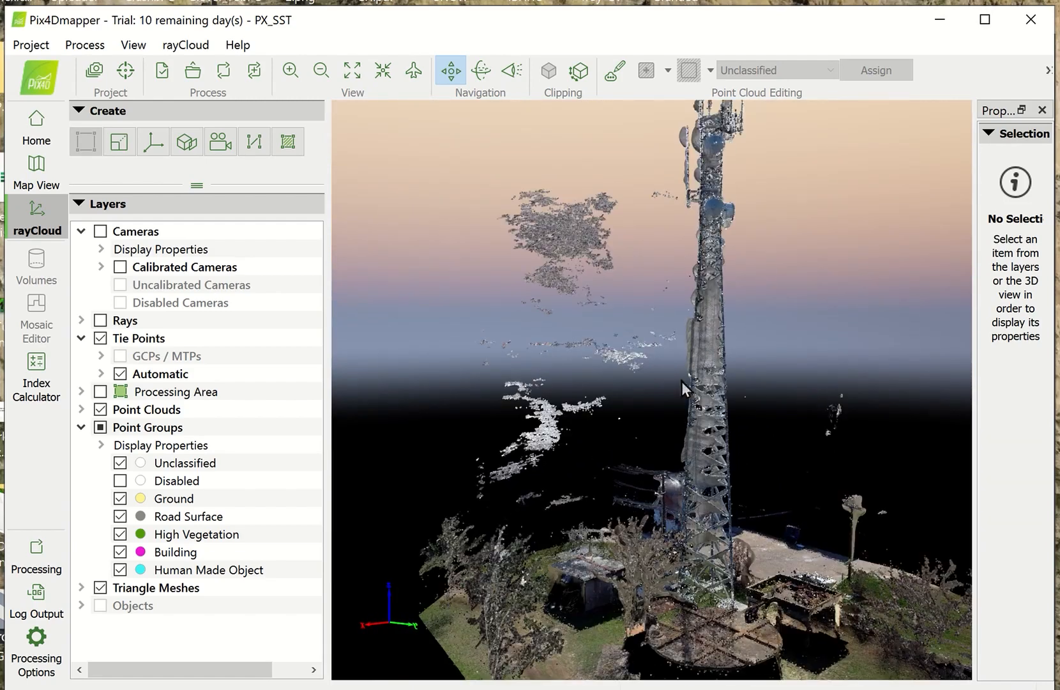
pyautogui.click(100, 391)
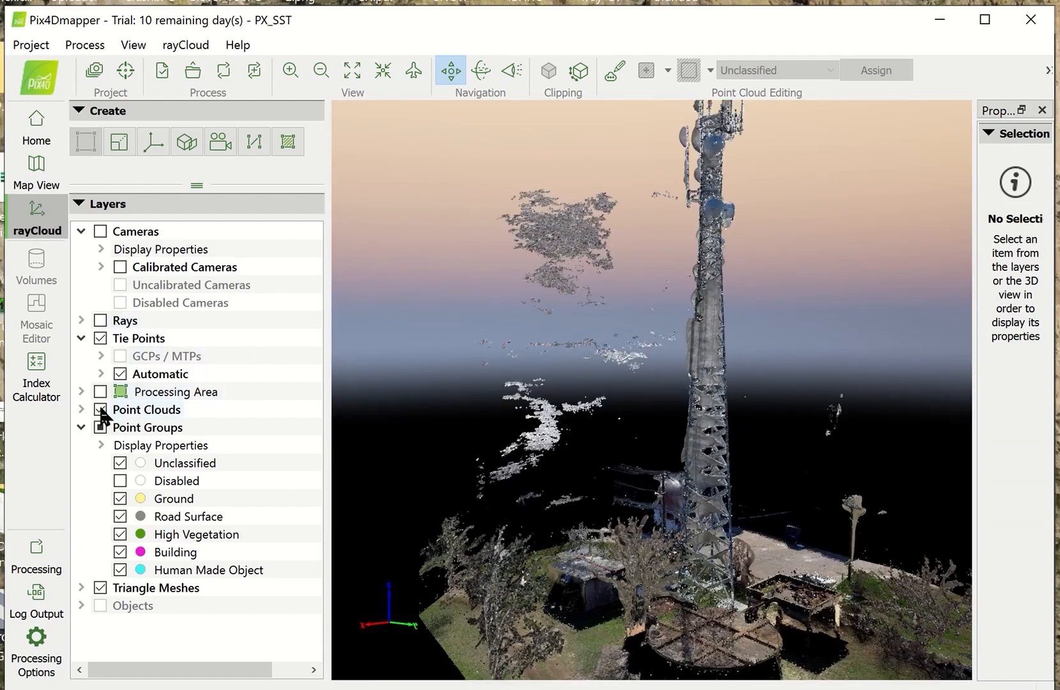
pyautogui.click(100, 409)
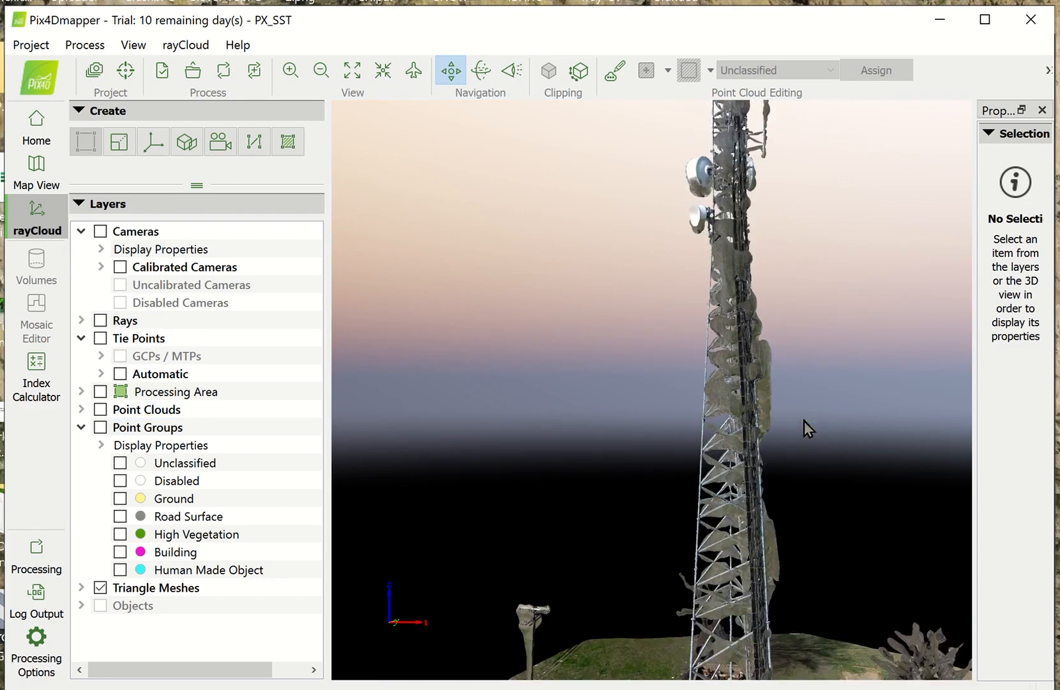
pyautogui.click(100, 409)
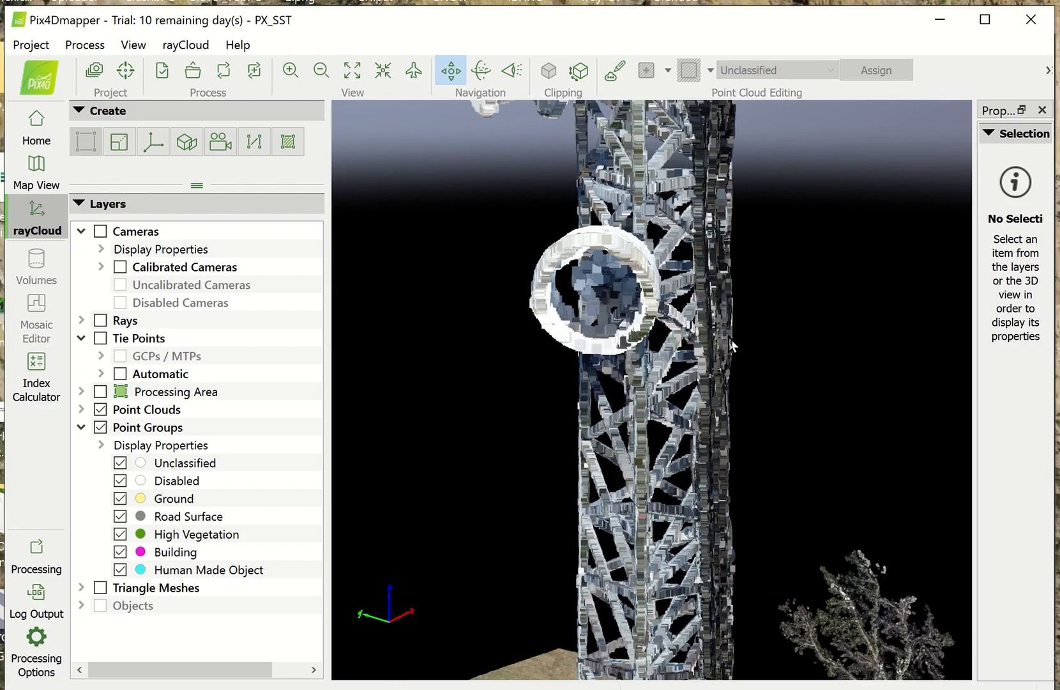
pyautogui.moveTo(666, 346)
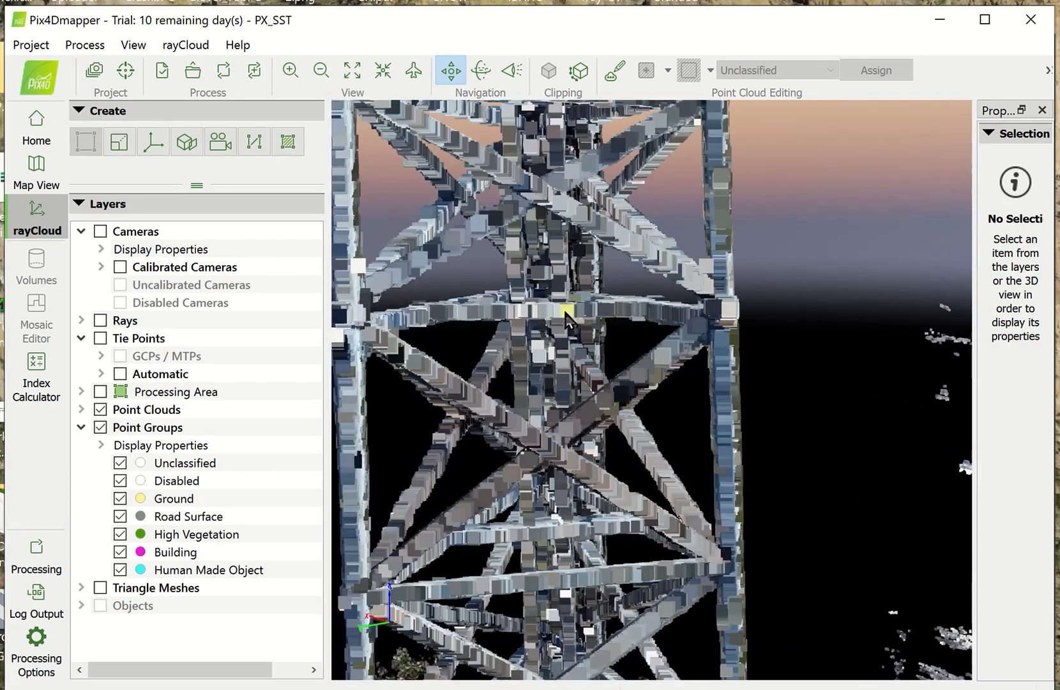
pyautogui.moveTo(568, 318); pyautogui.dragTo(524, 254)
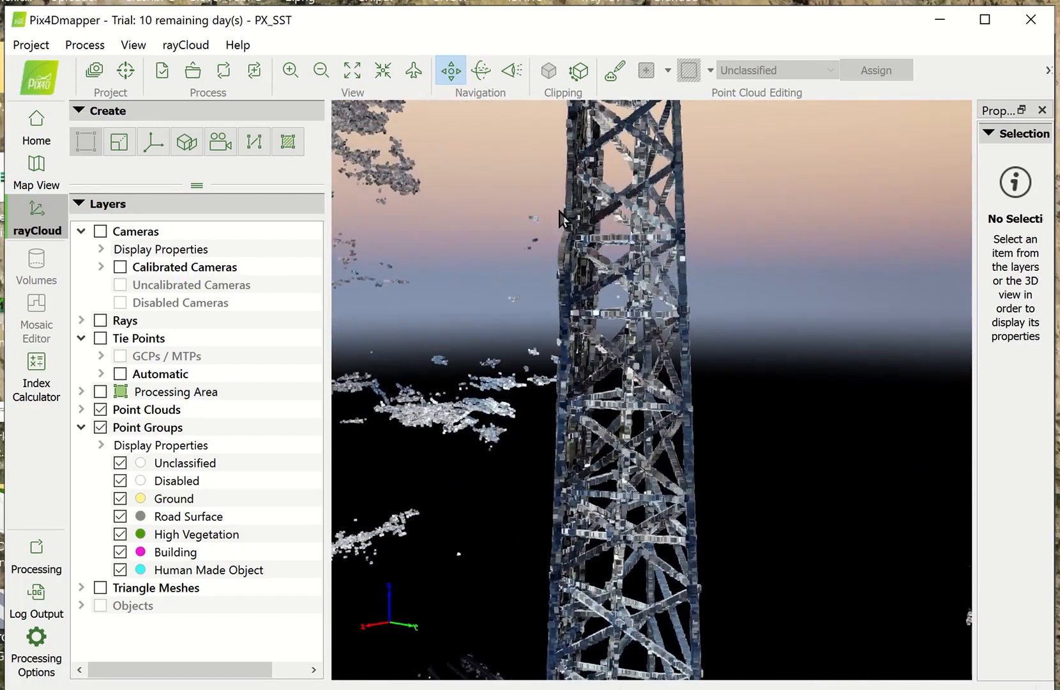
pyautogui.moveTo(629, 332)
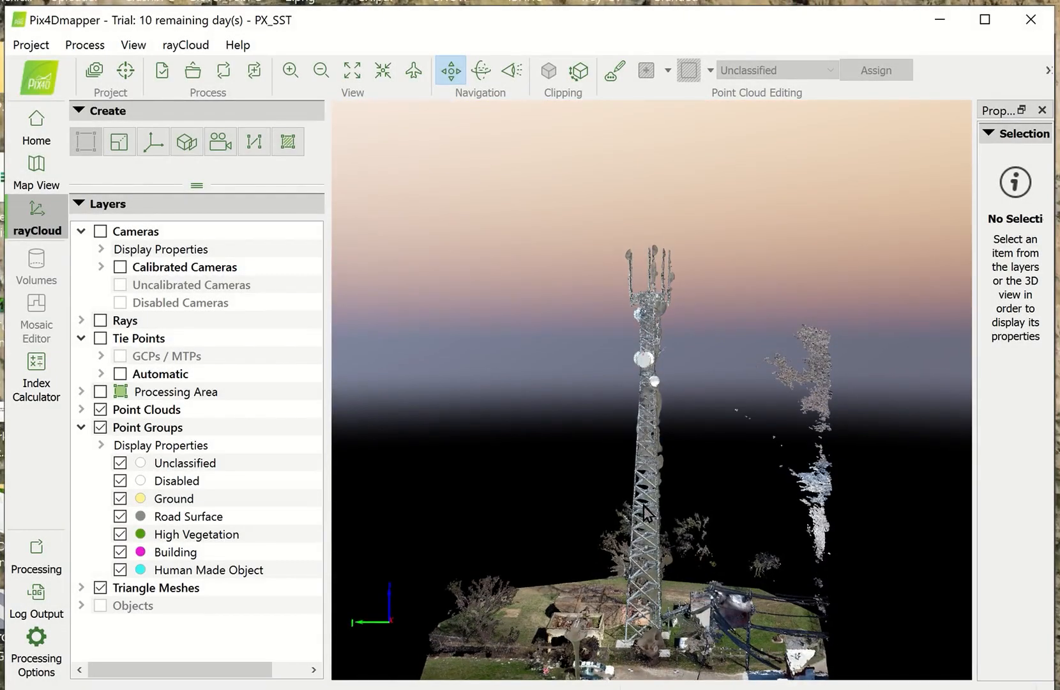
pyautogui.moveTo(600, 475)
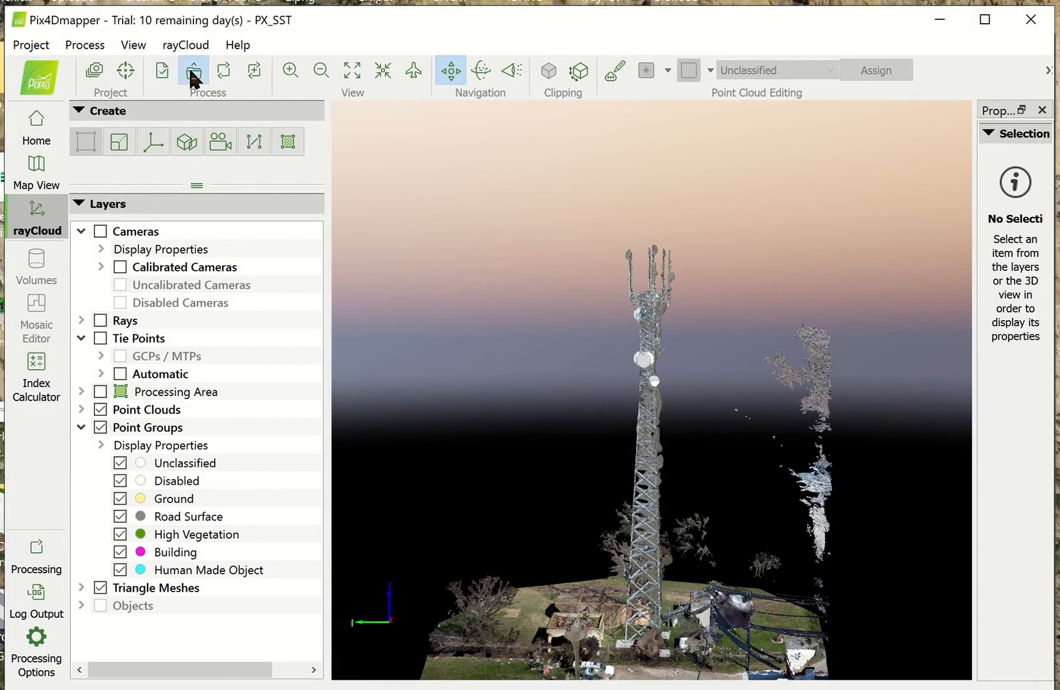
# Check the FBX and OBJ file sizes in the 3d_mesh folder, then close File Explorer
pyautogui.click(192, 71)
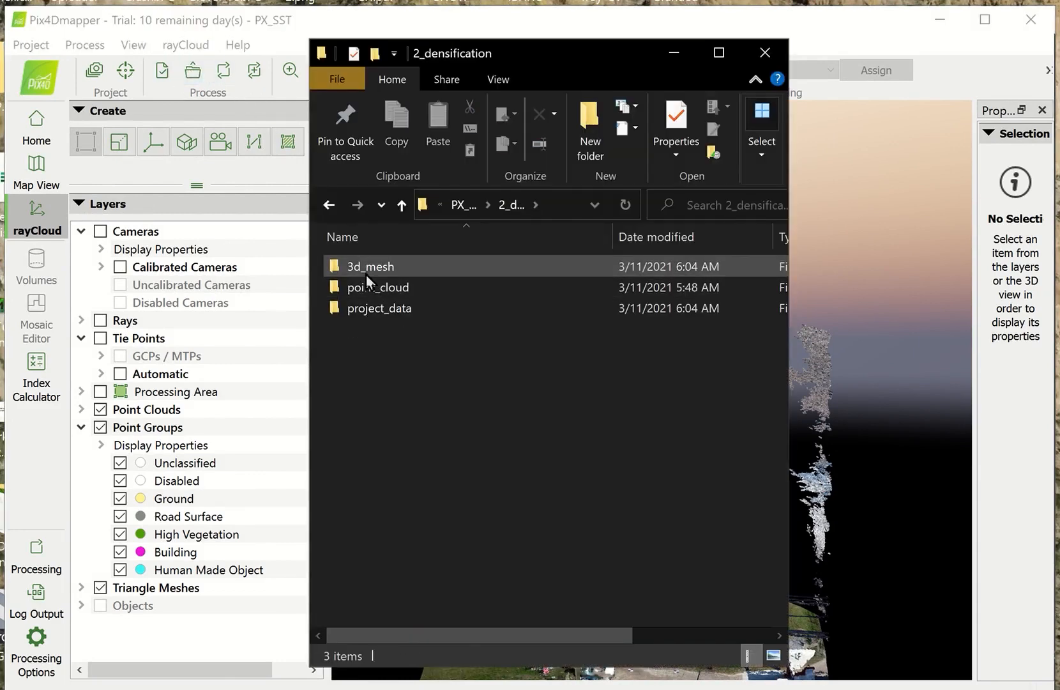
pyautogui.doubleClick(369, 265)
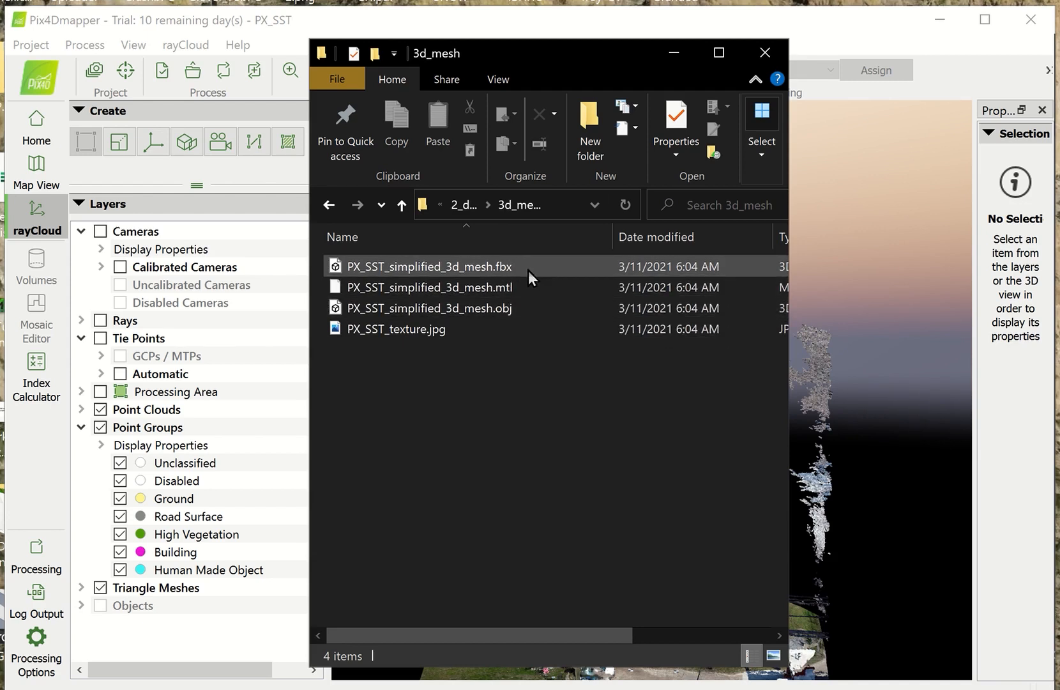
pyautogui.moveTo(466, 271)
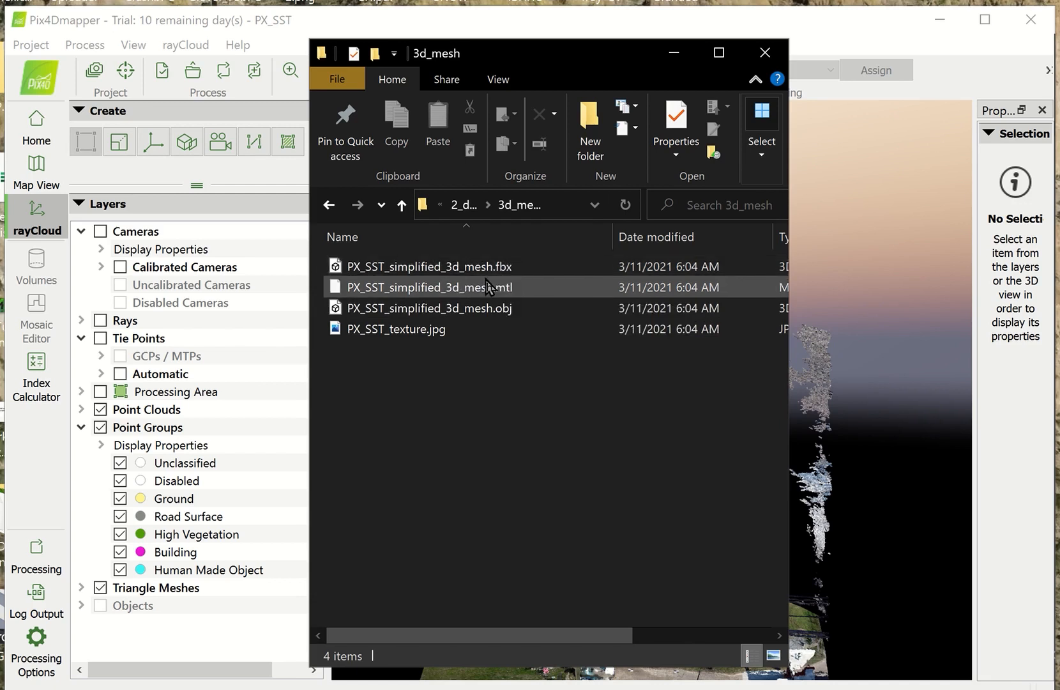
pyautogui.click(428, 265)
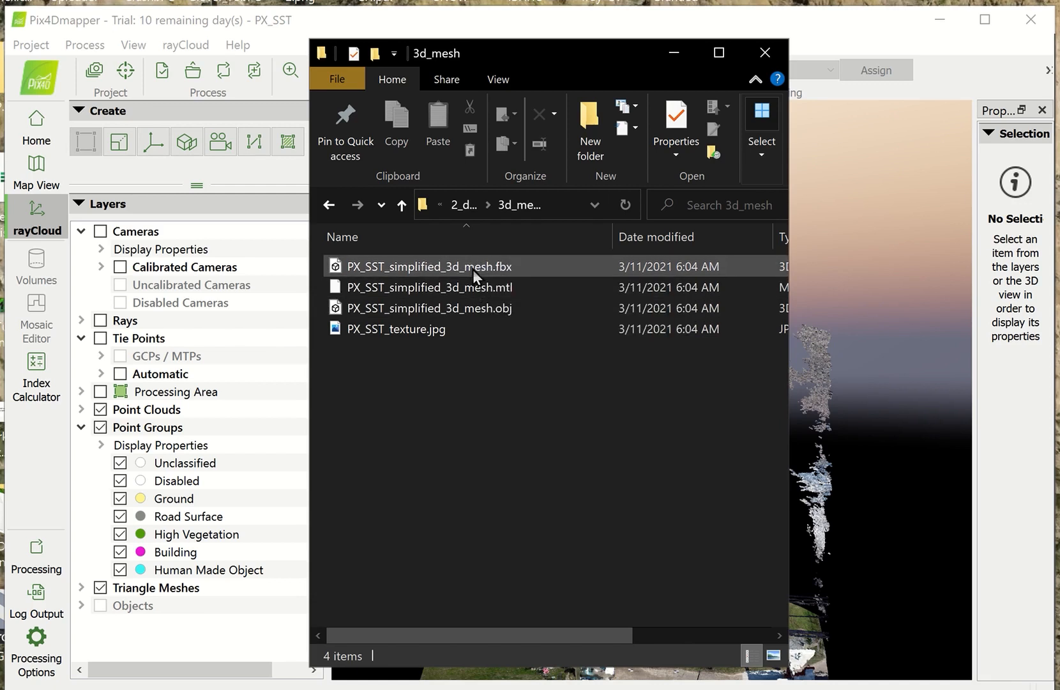
pyautogui.moveTo(476, 265)
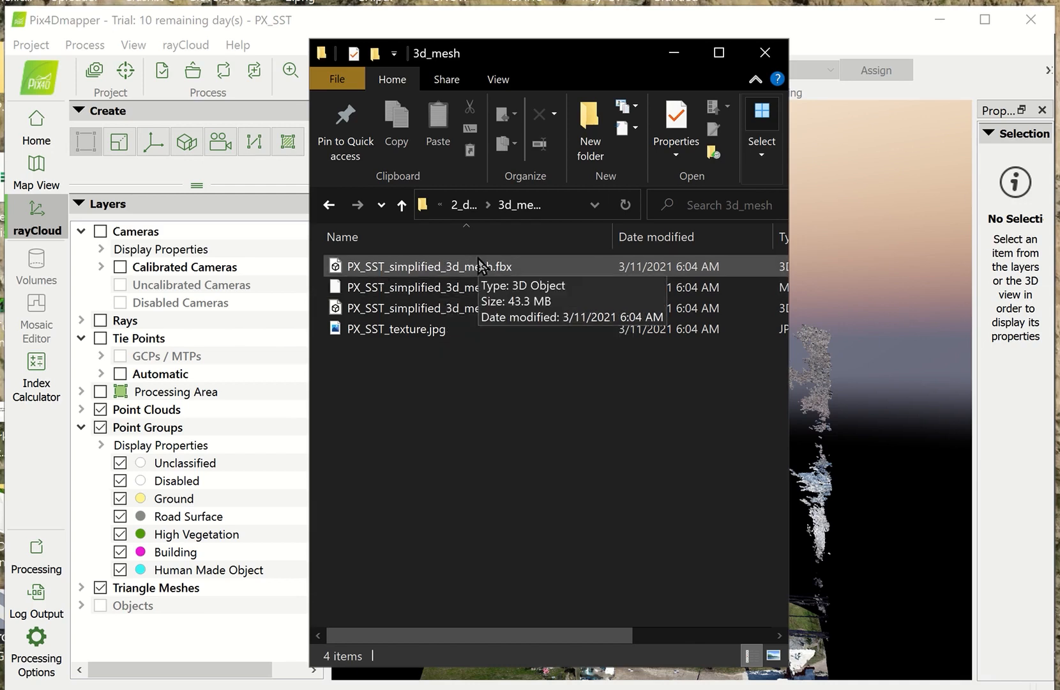
pyautogui.moveTo(433, 307)
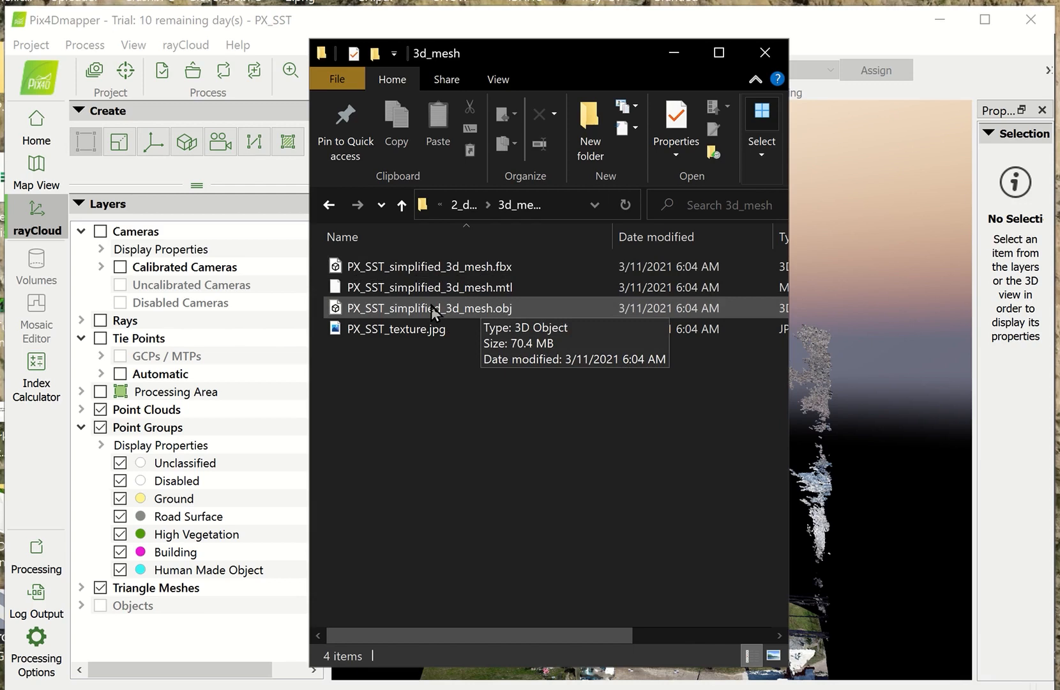
pyautogui.moveTo(451, 318)
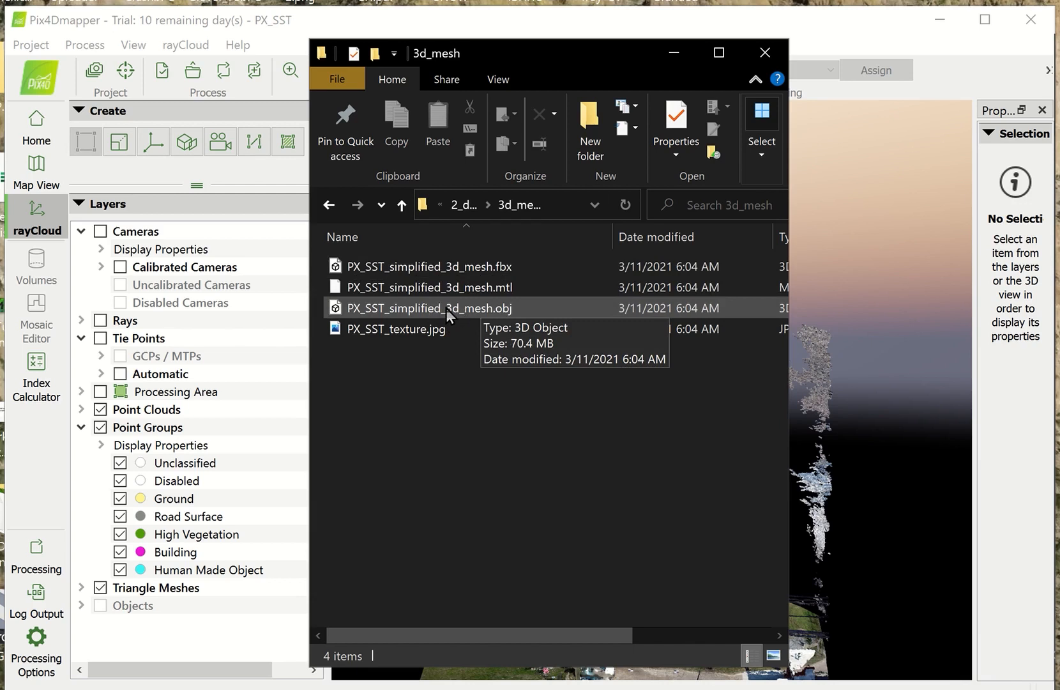
pyautogui.moveTo(431, 314)
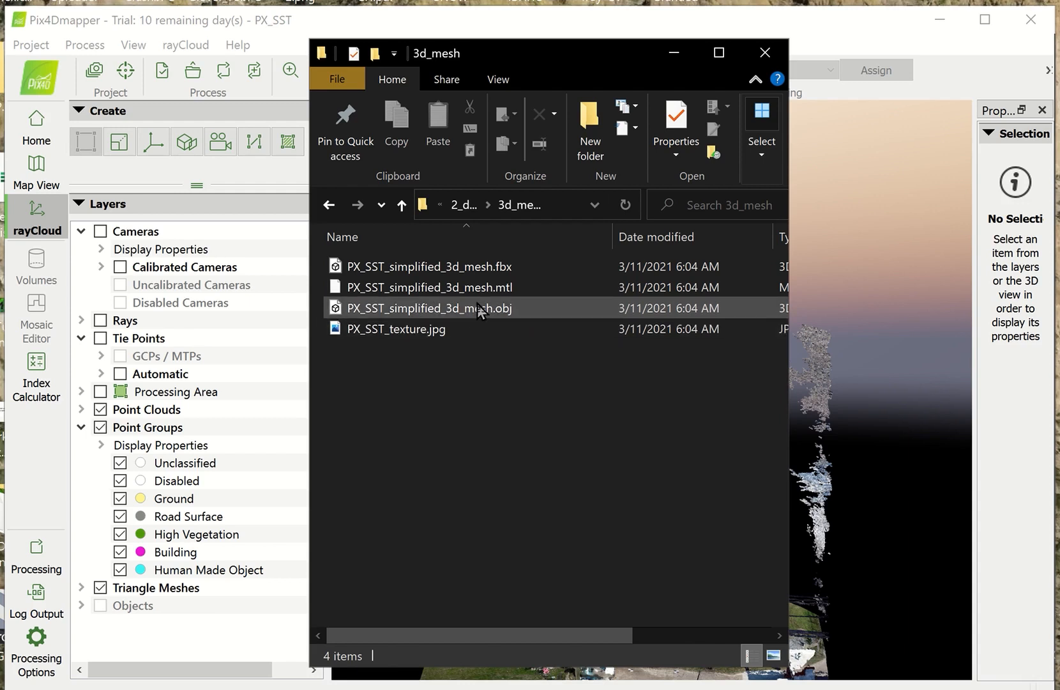
pyautogui.moveTo(449, 325)
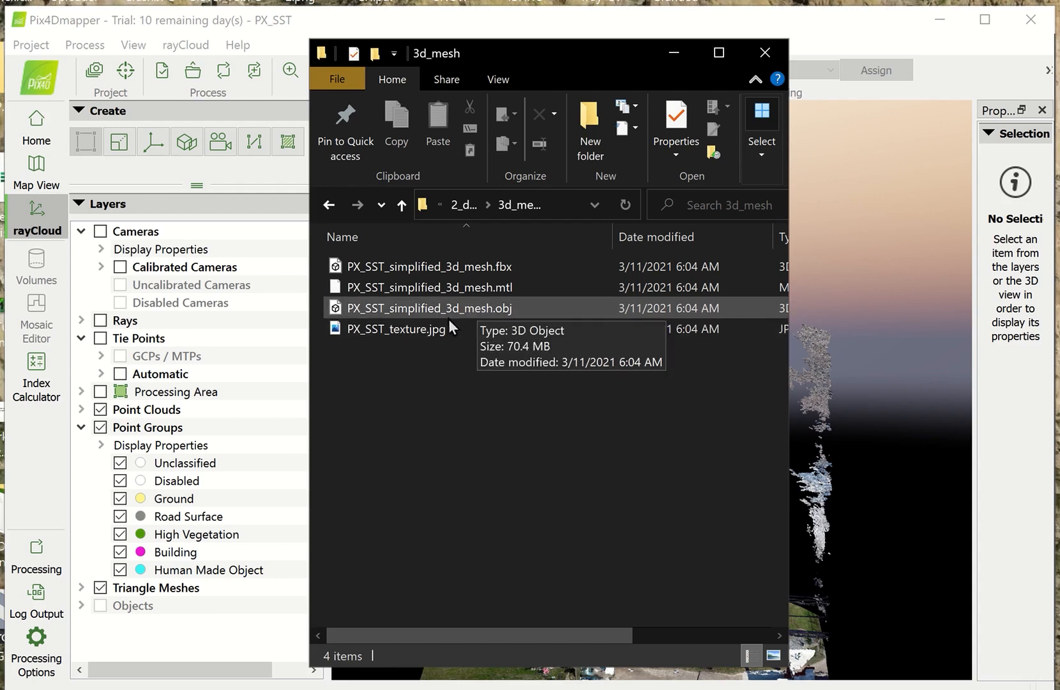
pyautogui.moveTo(409, 332)
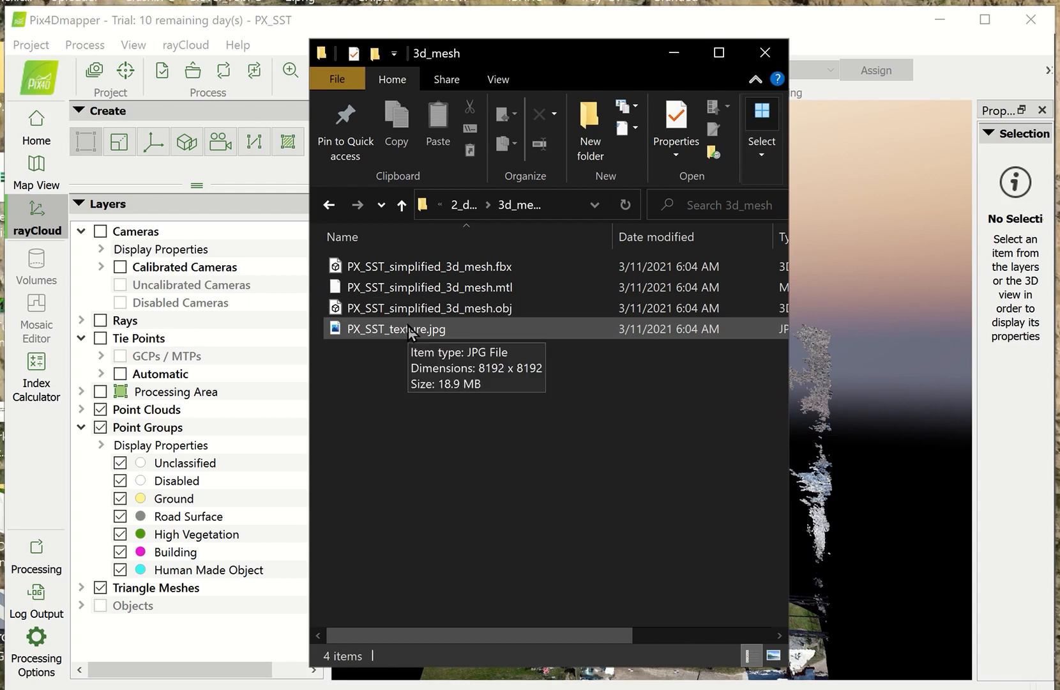
pyautogui.click(428, 308)
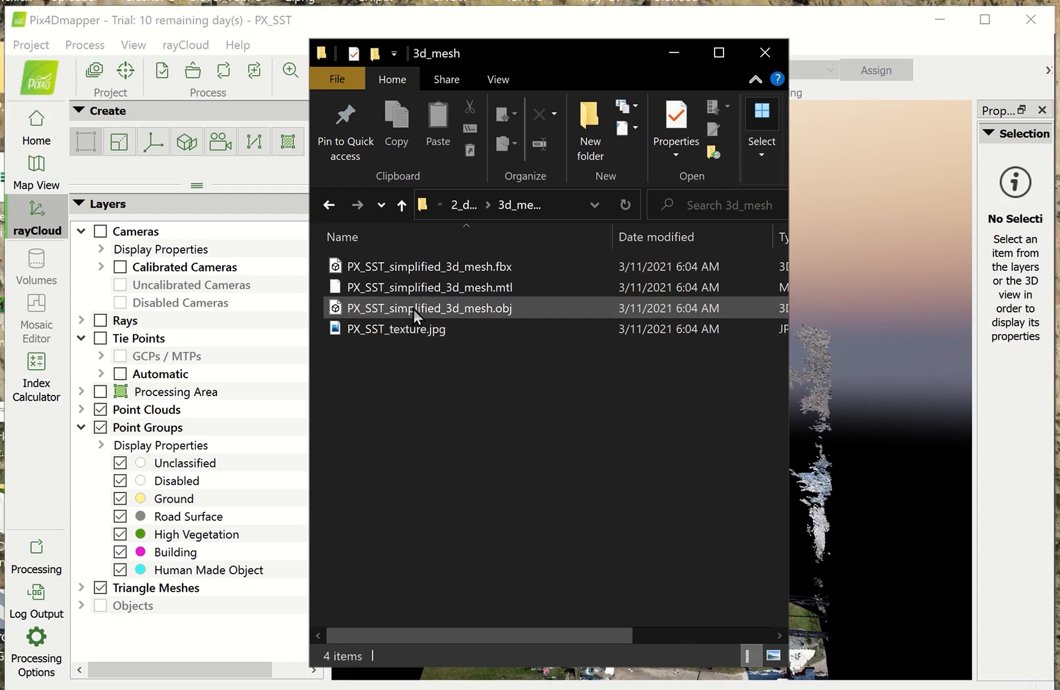
pyautogui.moveTo(429, 309)
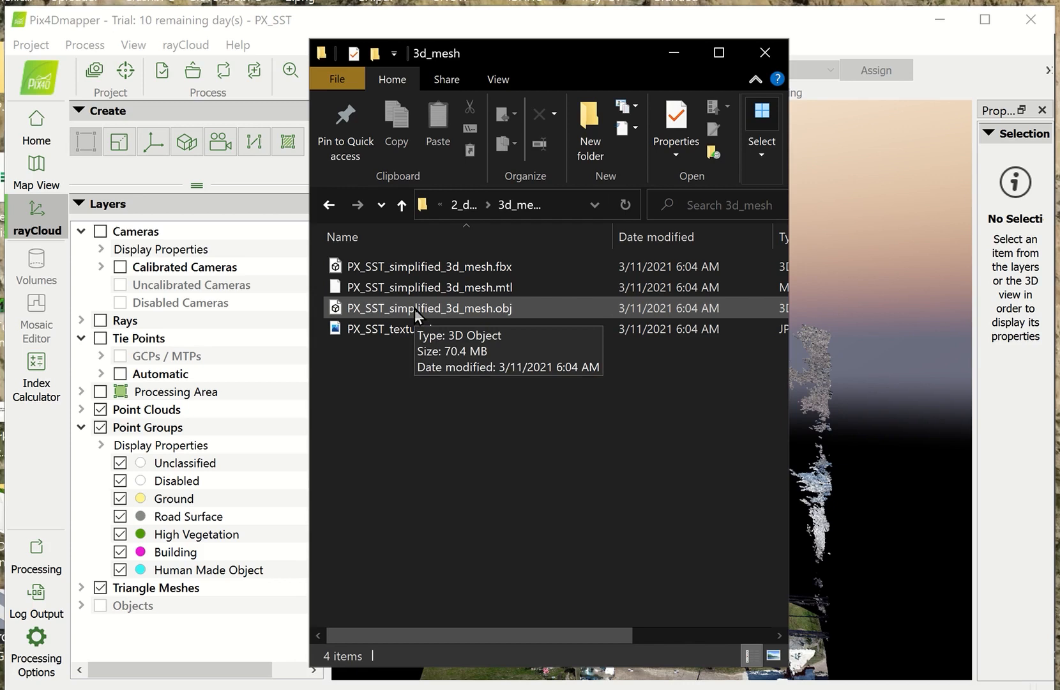
pyautogui.moveTo(417, 319)
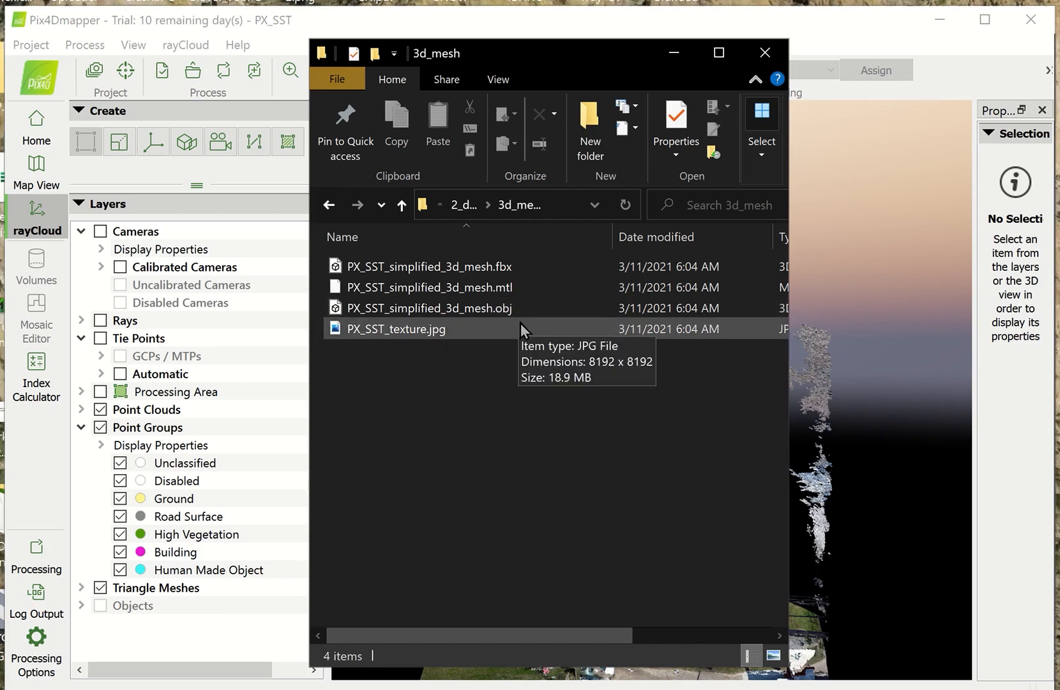
pyautogui.moveTo(471, 331)
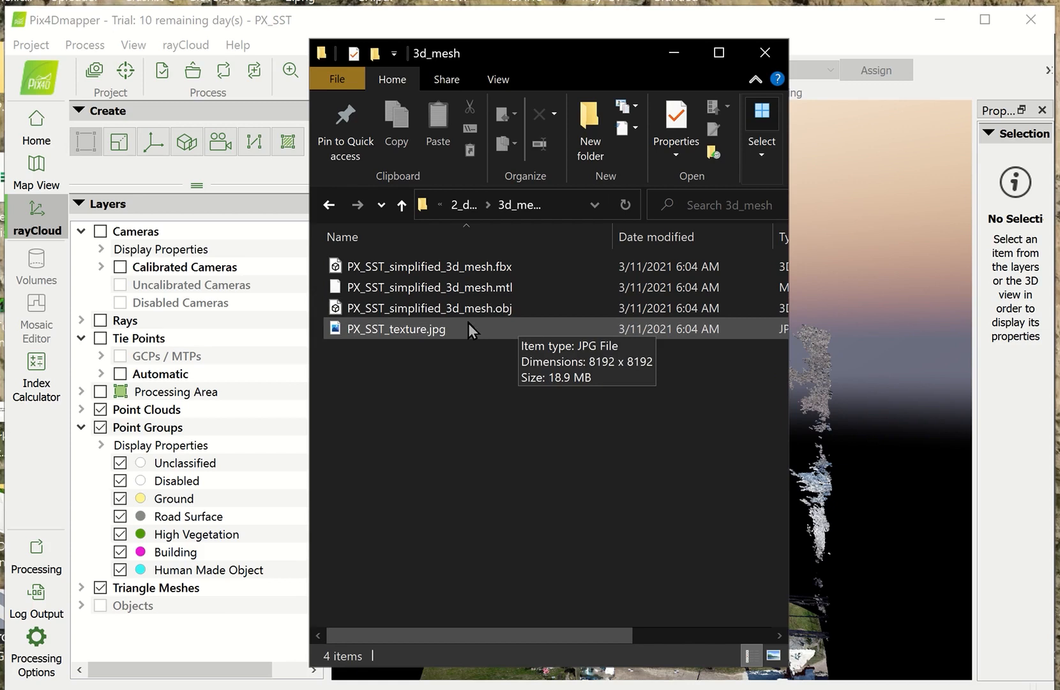
pyautogui.click(428, 307)
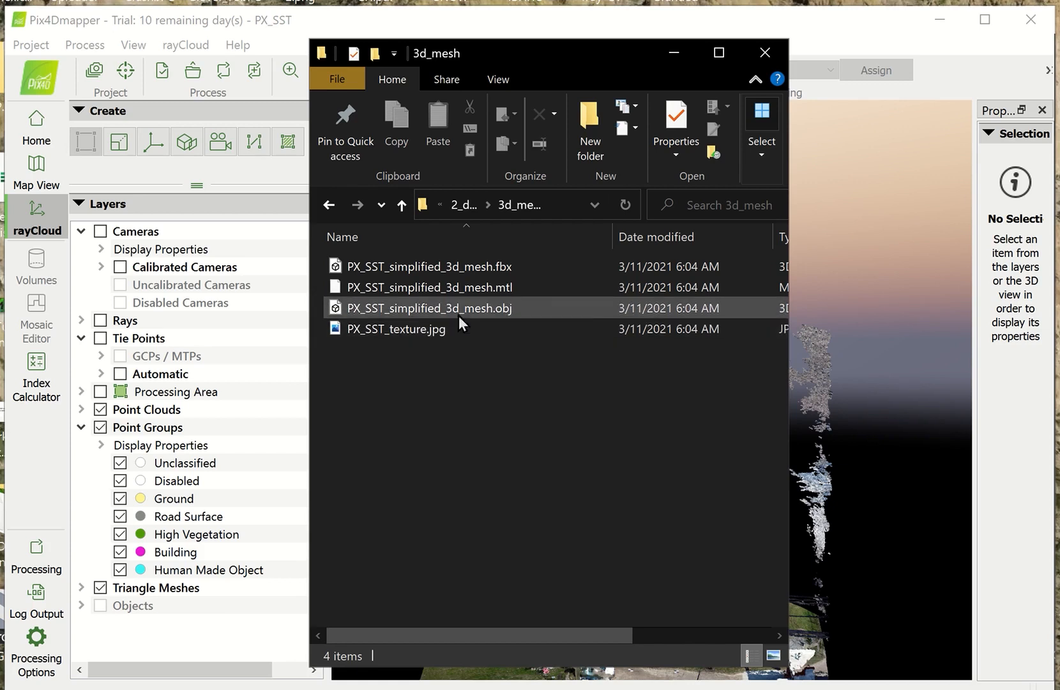
pyautogui.click(764, 53)
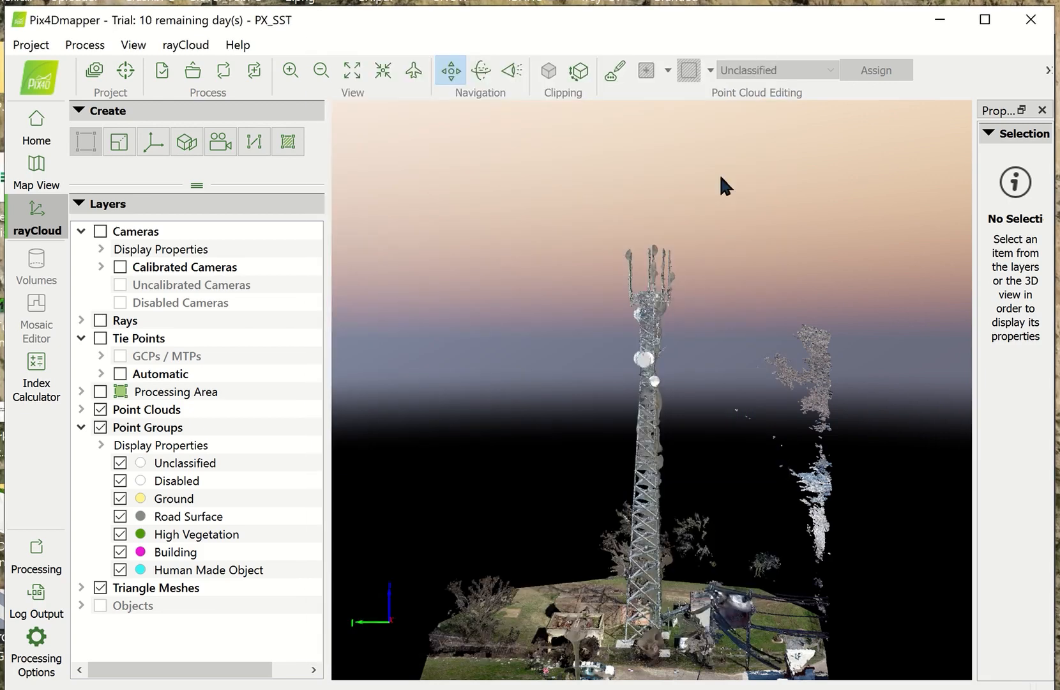
pyautogui.moveTo(654, 388)
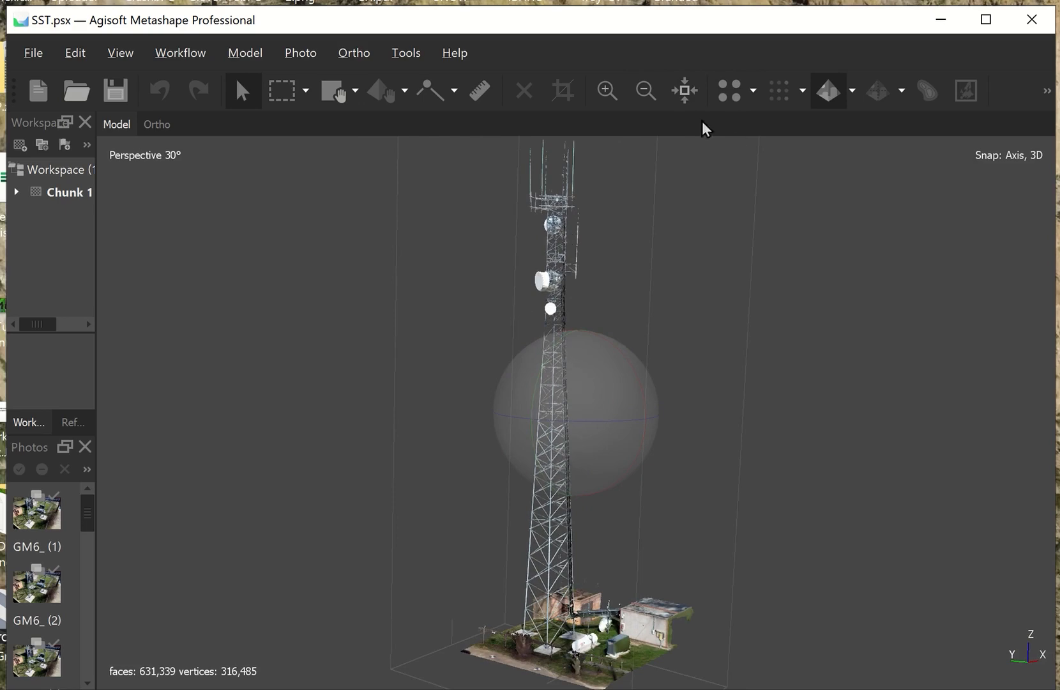
pyautogui.click(729, 90)
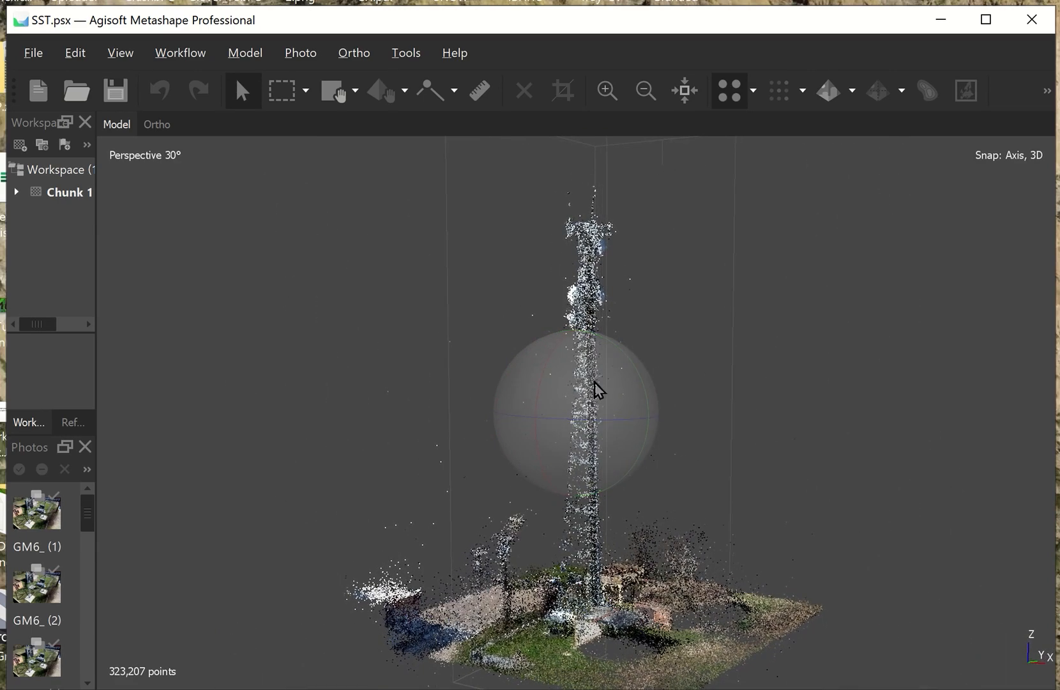
pyautogui.click(827, 90)
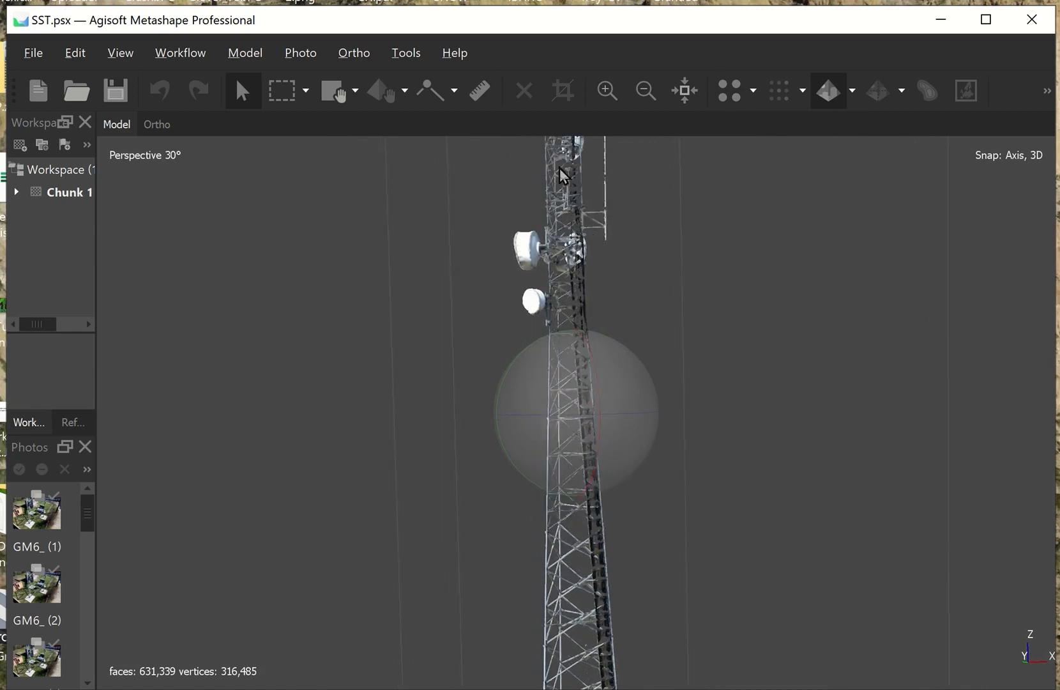
pyautogui.moveTo(566, 288)
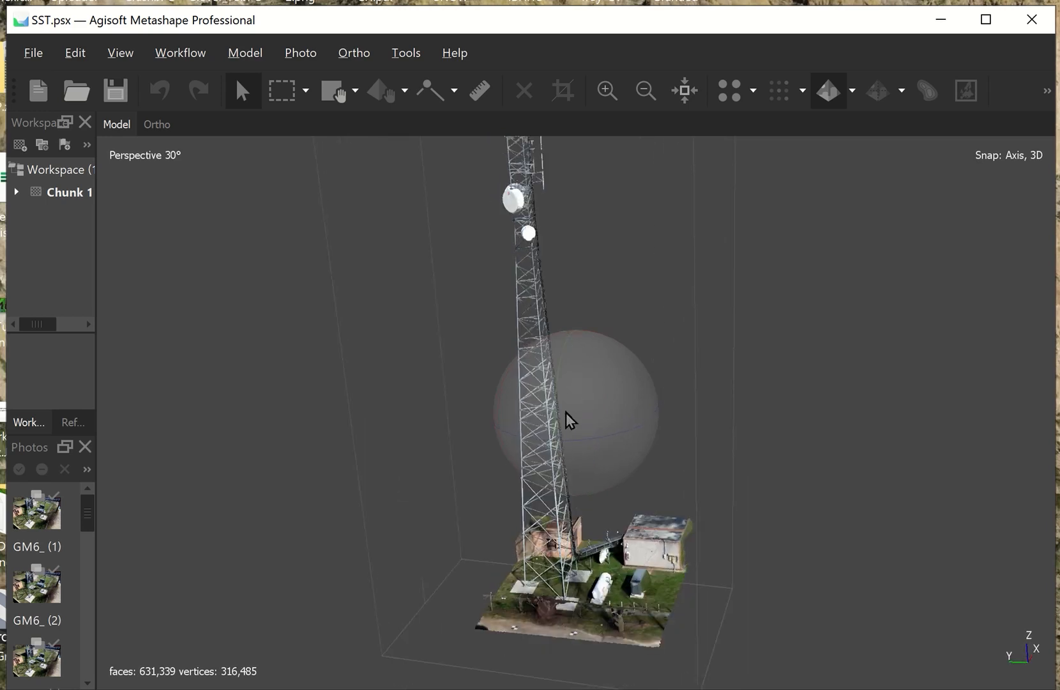
pyautogui.moveTo(567, 419); pyautogui.dragTo(659, 492)
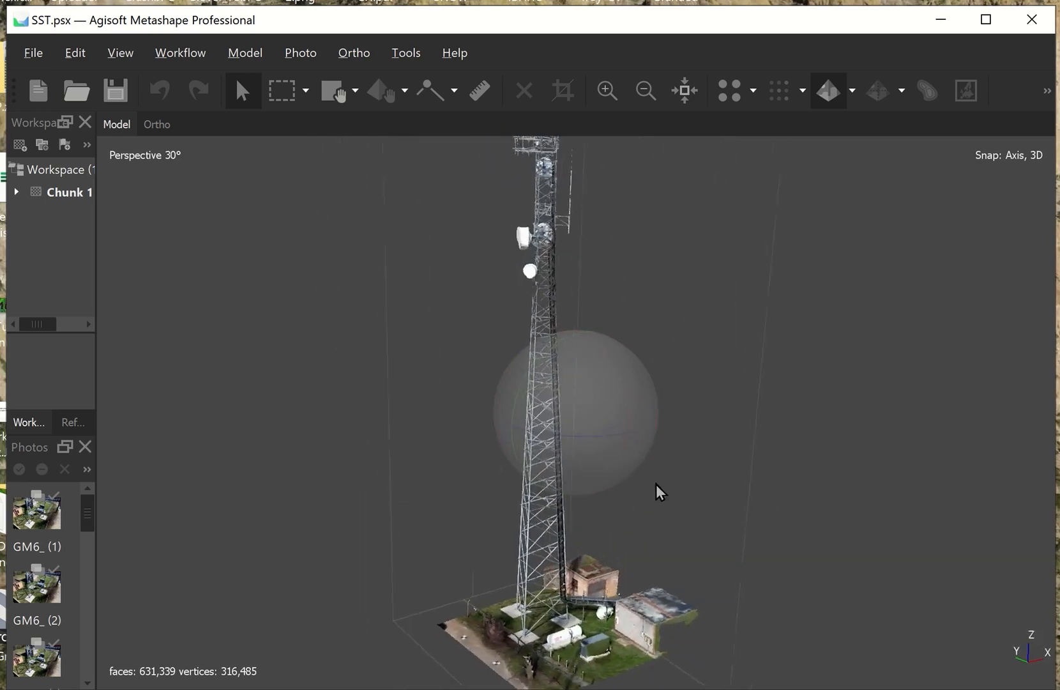
pyautogui.moveTo(659, 493); pyautogui.dragTo(552, 425)
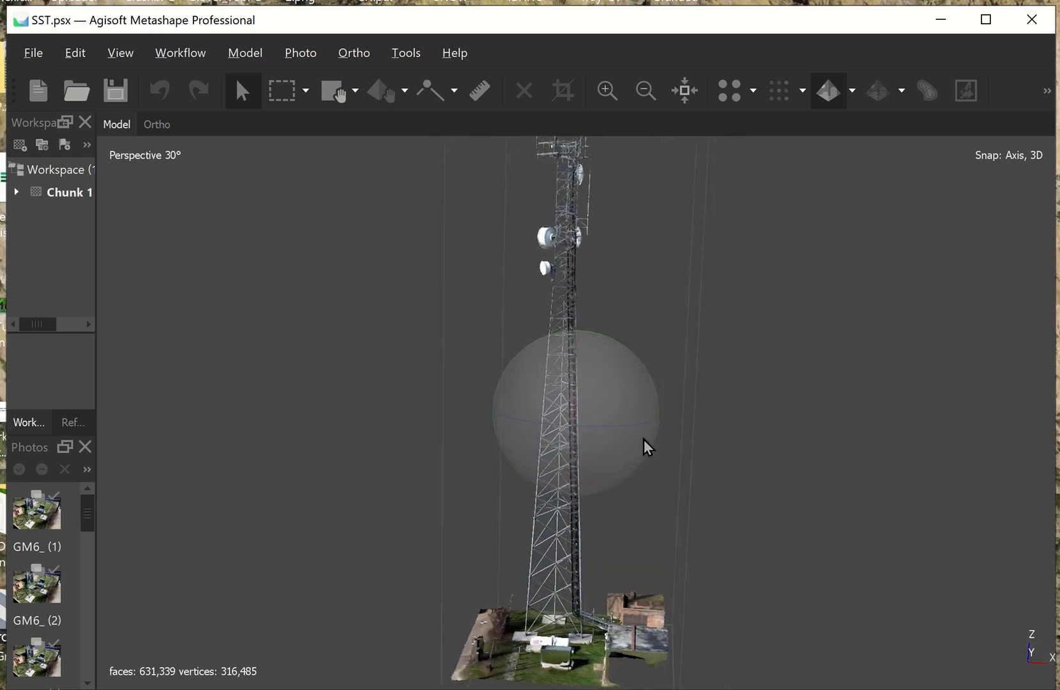
pyautogui.moveTo(567, 401)
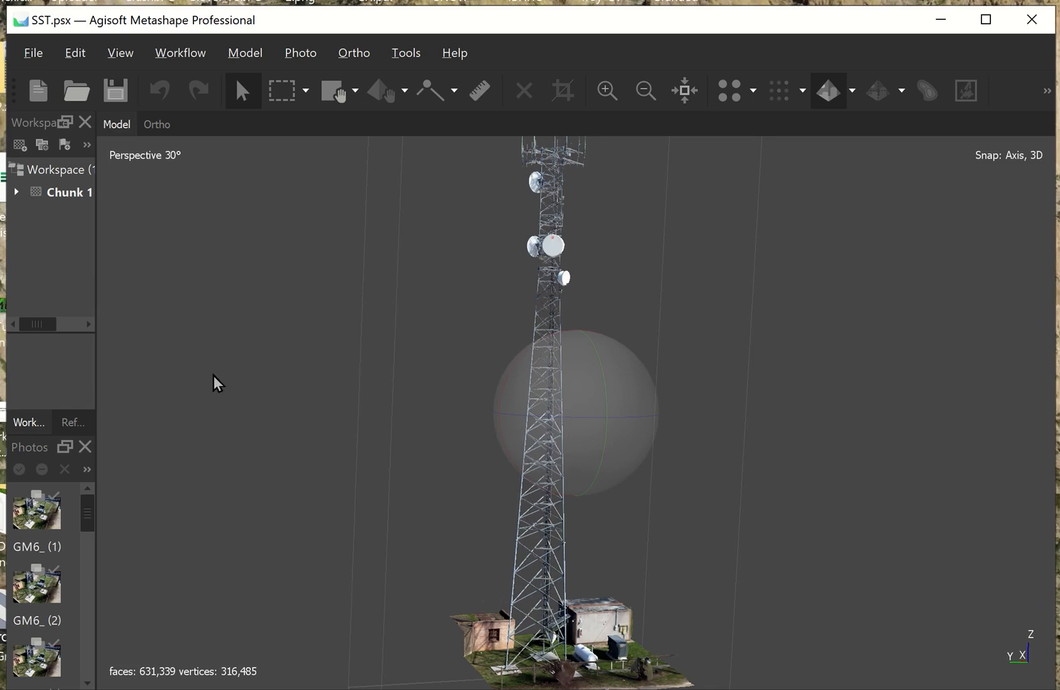
pyautogui.moveTo(459, 418)
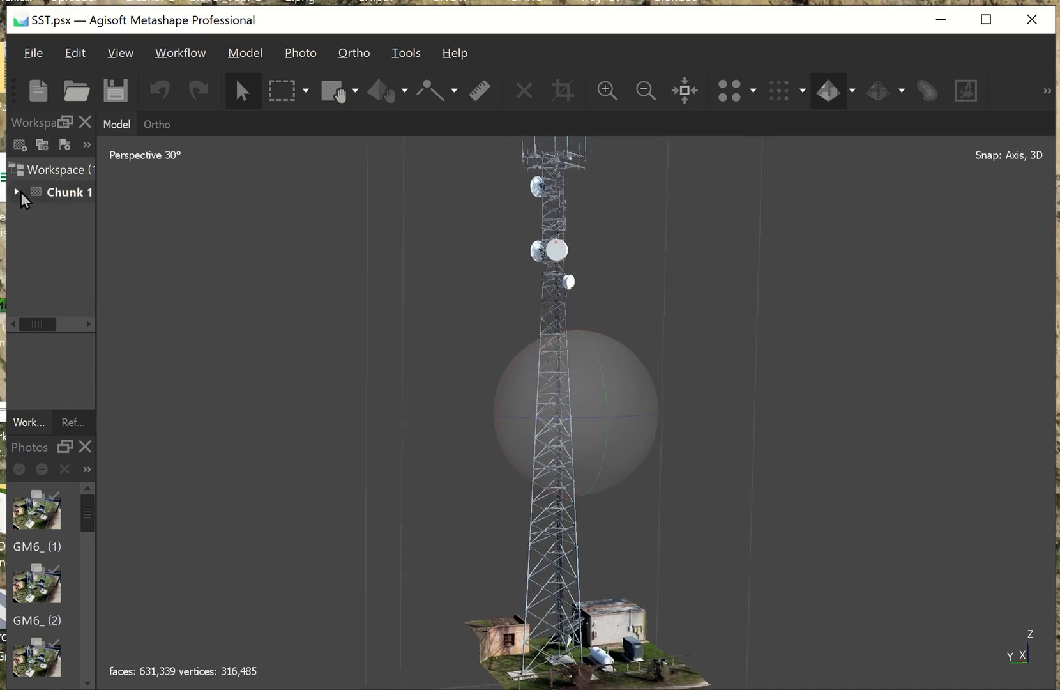
# Export Chunk 1's 3D Model and list the save formats, starting with Wavefront OBJ
pyautogui.click(16, 191)
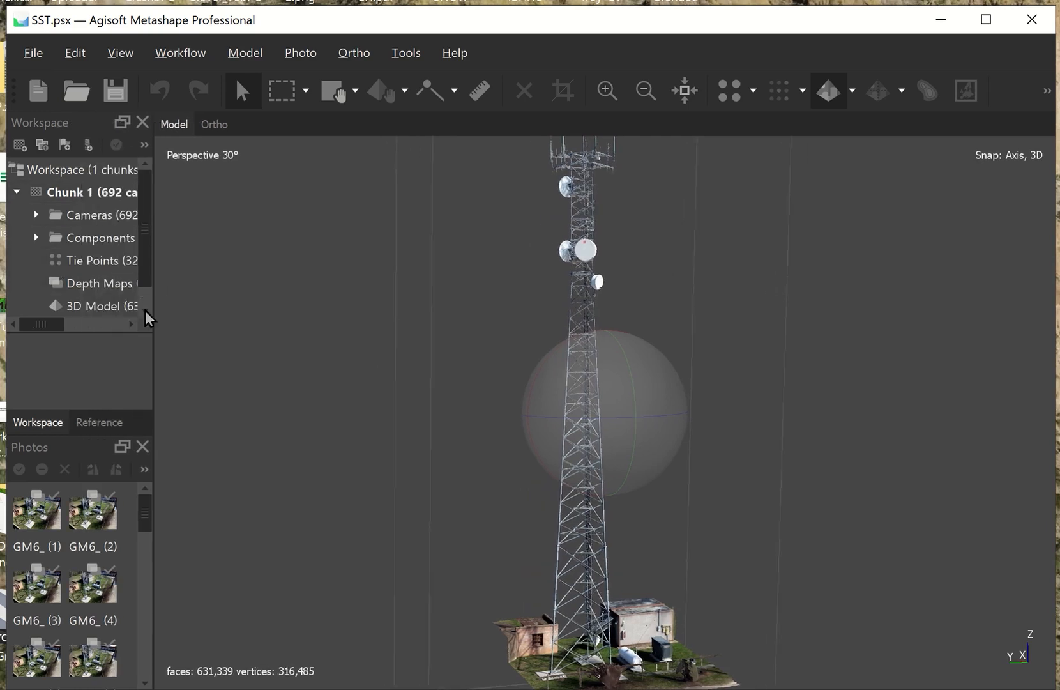
pyautogui.rightClick(95, 305)
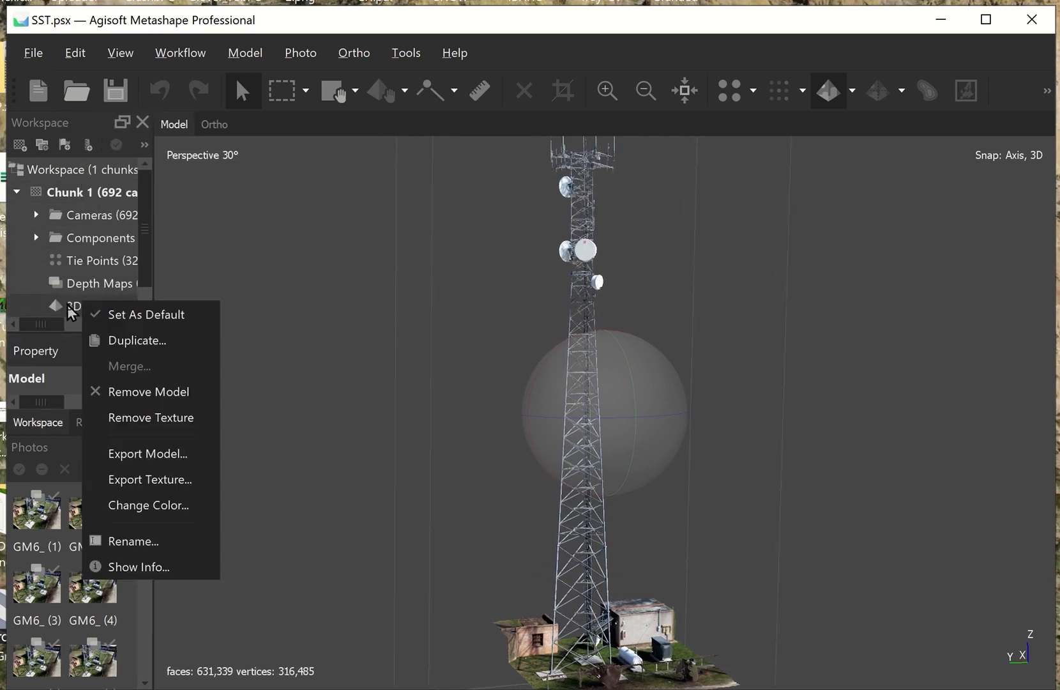
pyautogui.click(148, 453)
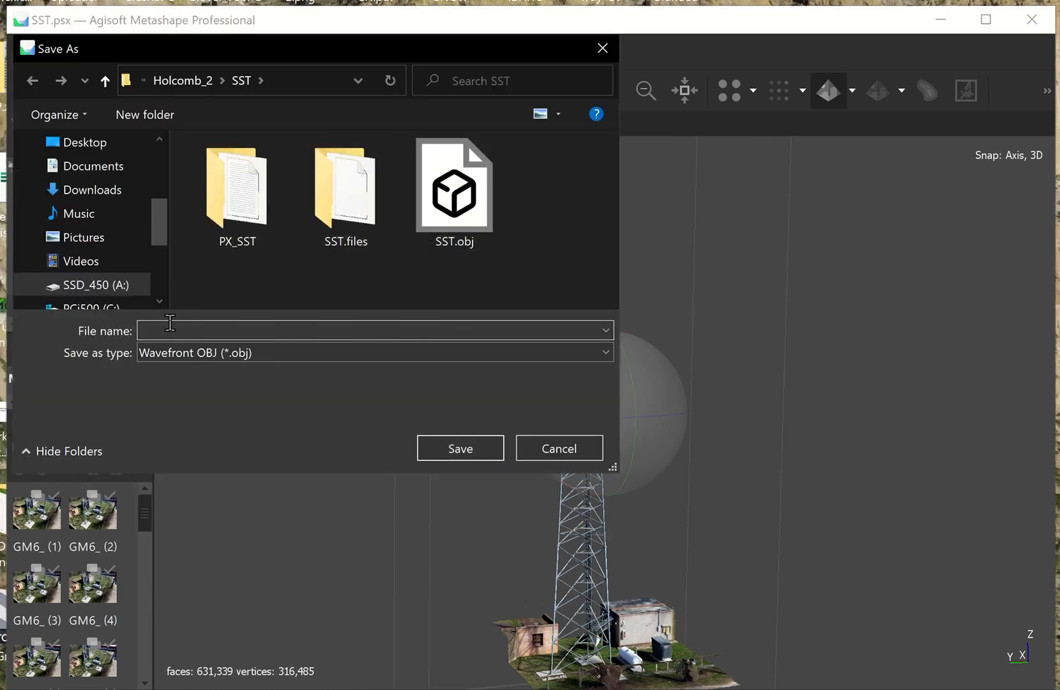
pyautogui.click(373, 353)
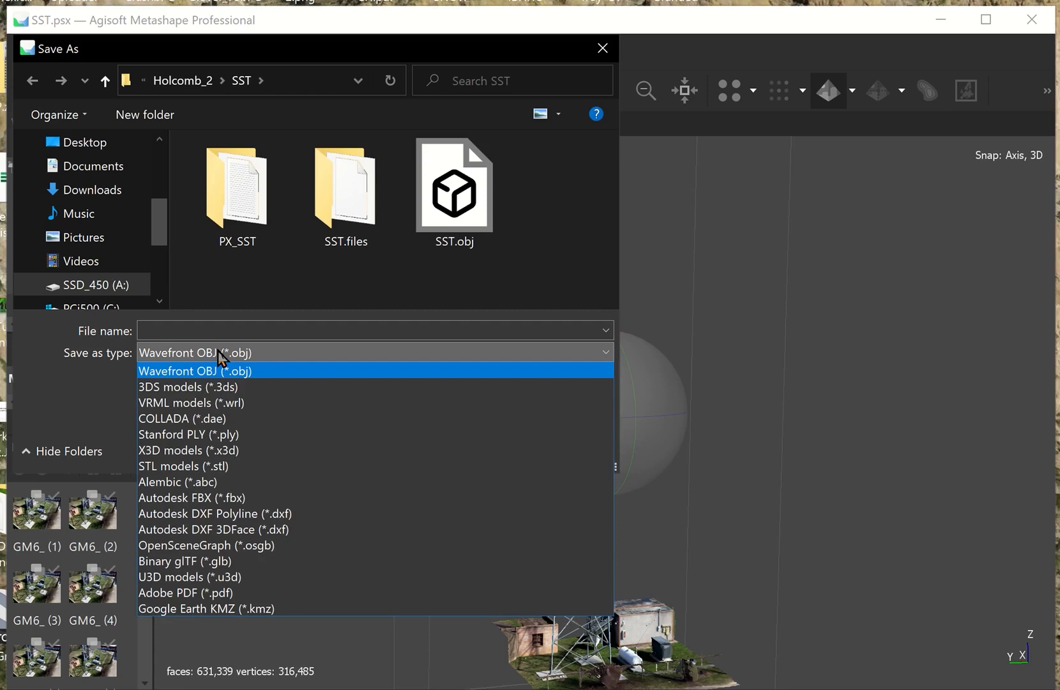
pyautogui.moveTo(185, 592)
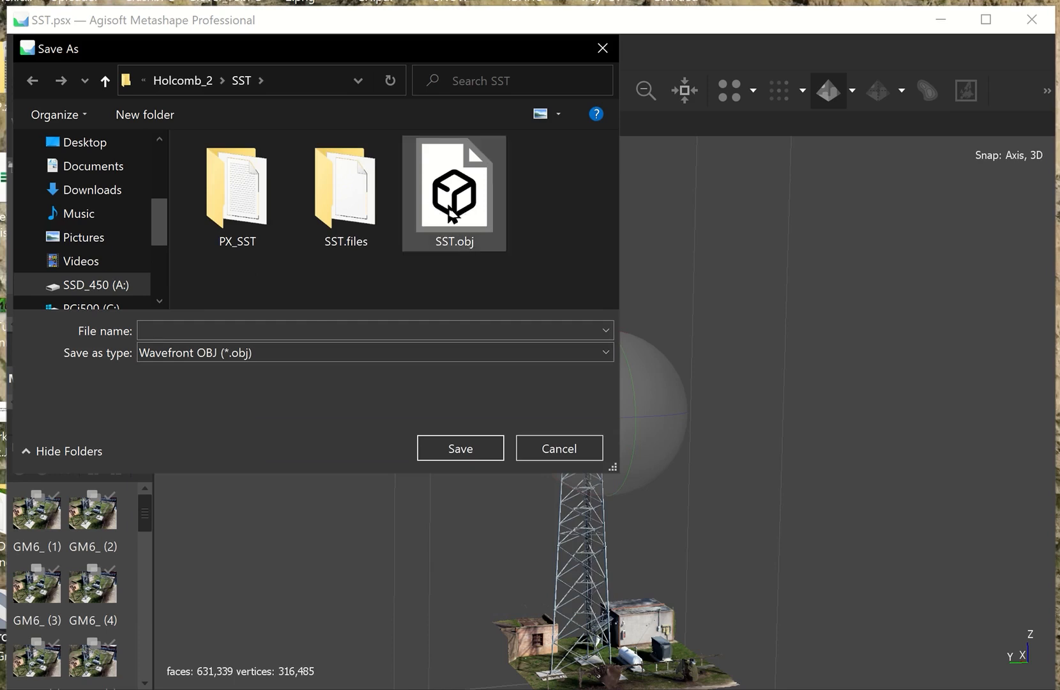
pyautogui.moveTo(452, 181)
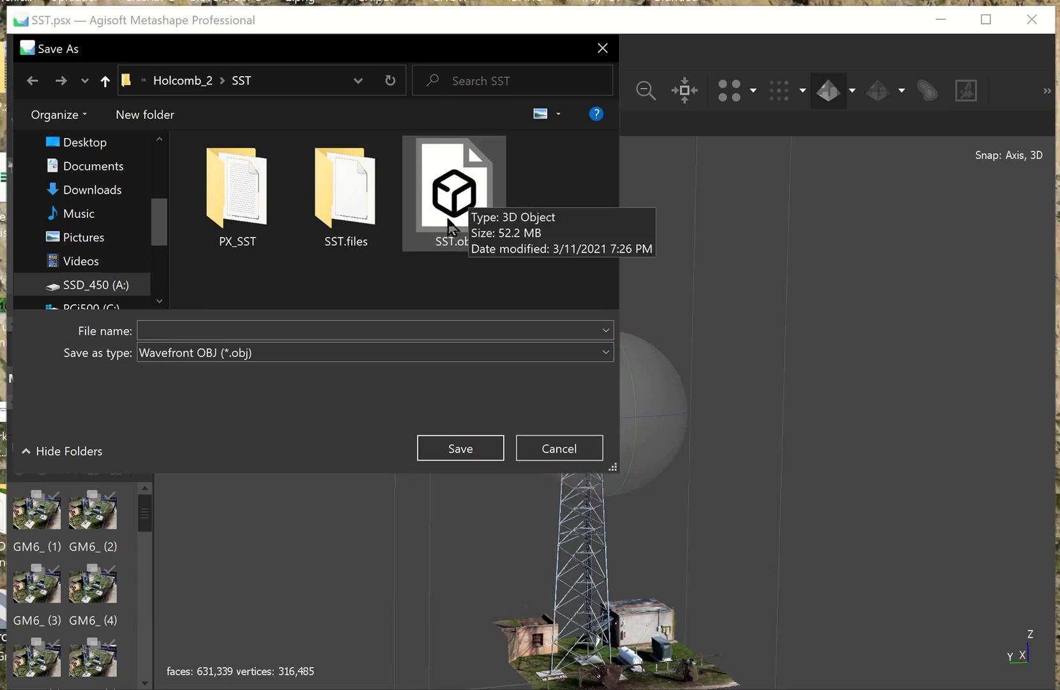
pyautogui.moveTo(261, 284)
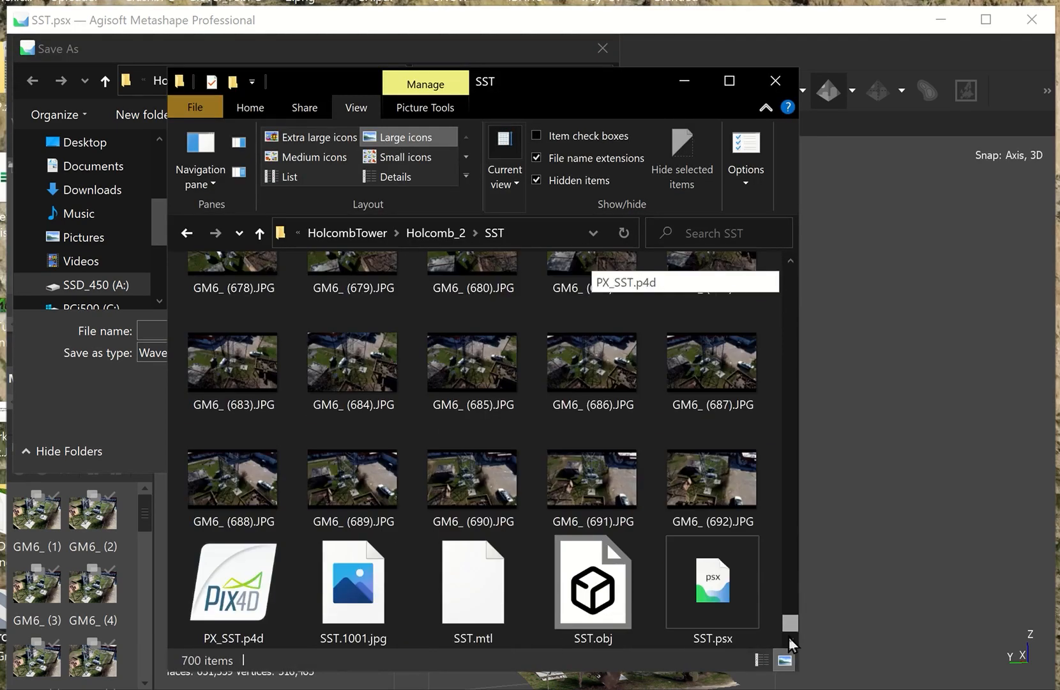
pyautogui.moveTo(352, 582)
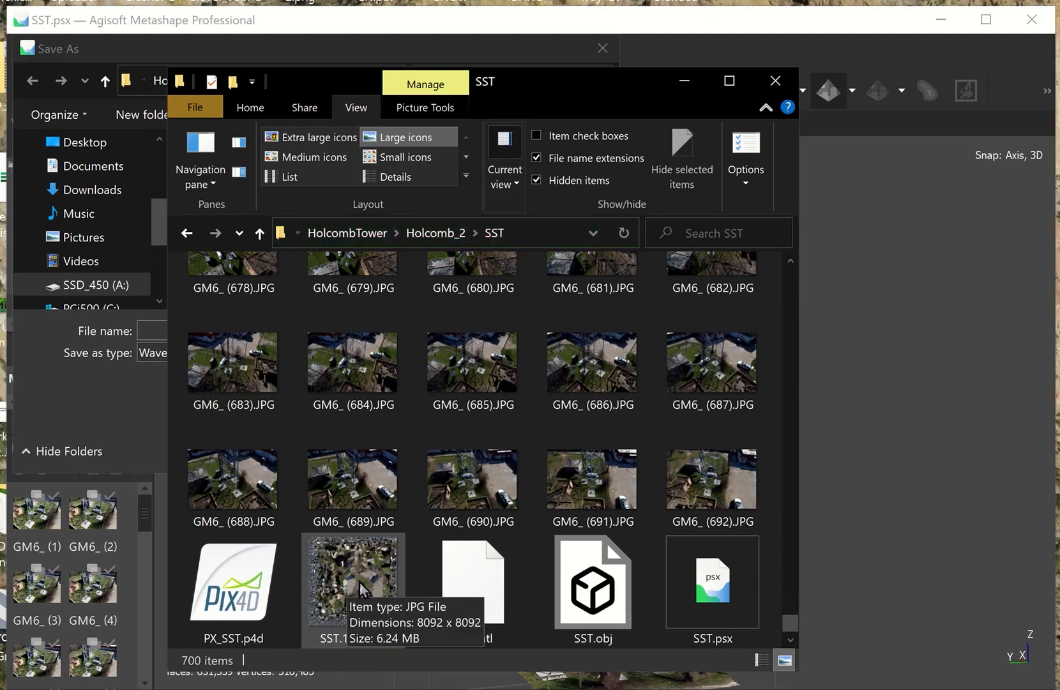
pyautogui.moveTo(591, 582)
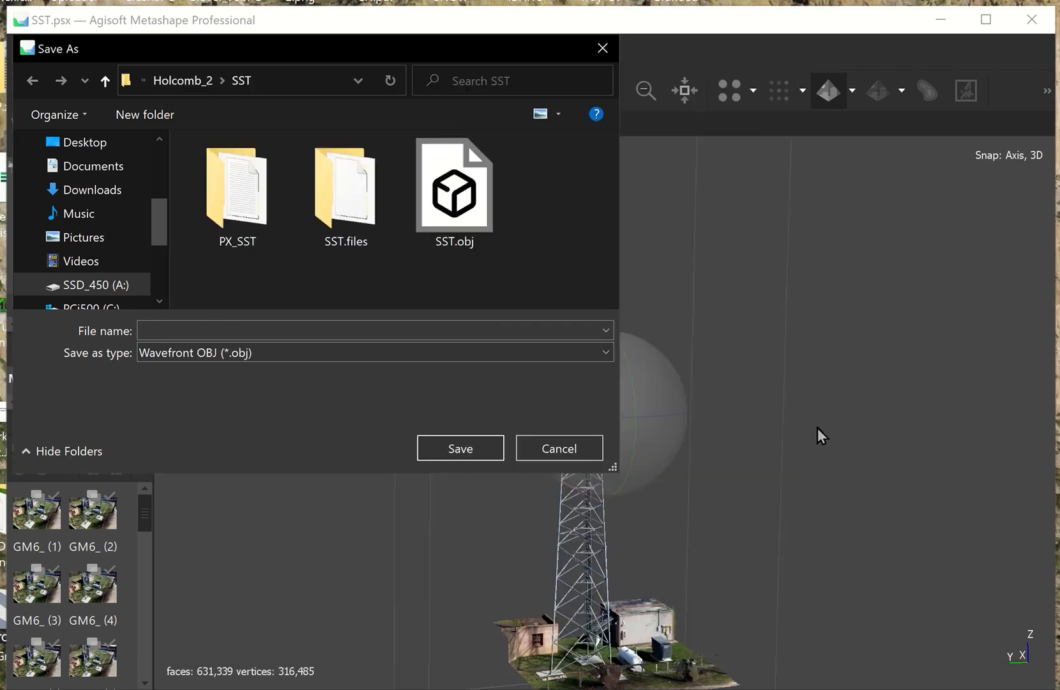
# Cancel the model export and bring up the File menu's export options
pyautogui.click(558, 448)
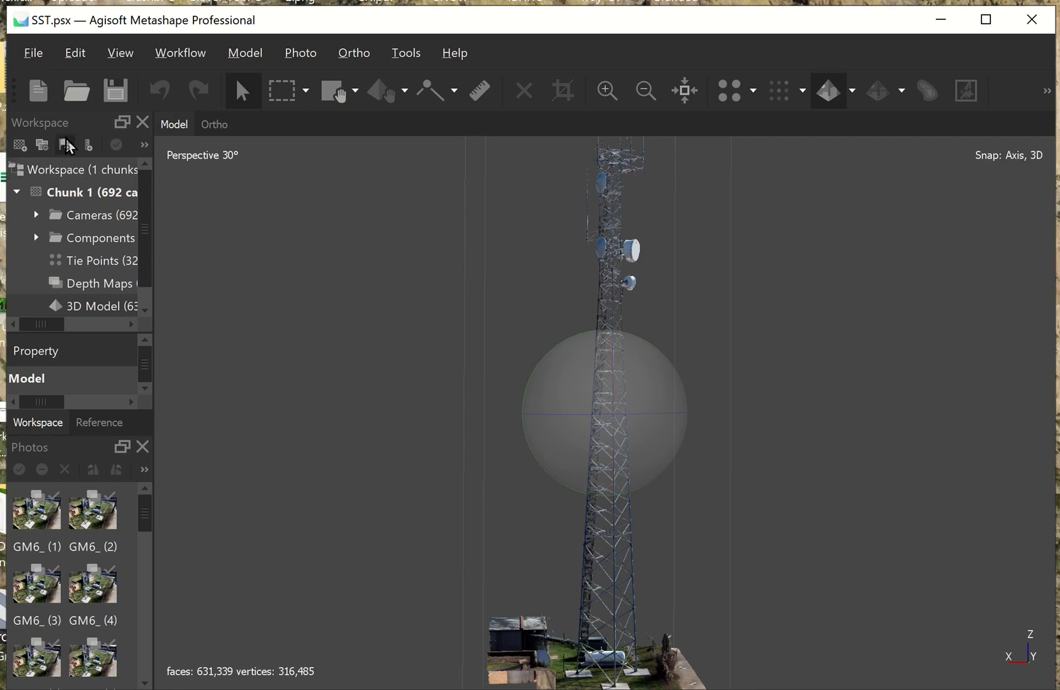
pyautogui.click(33, 53)
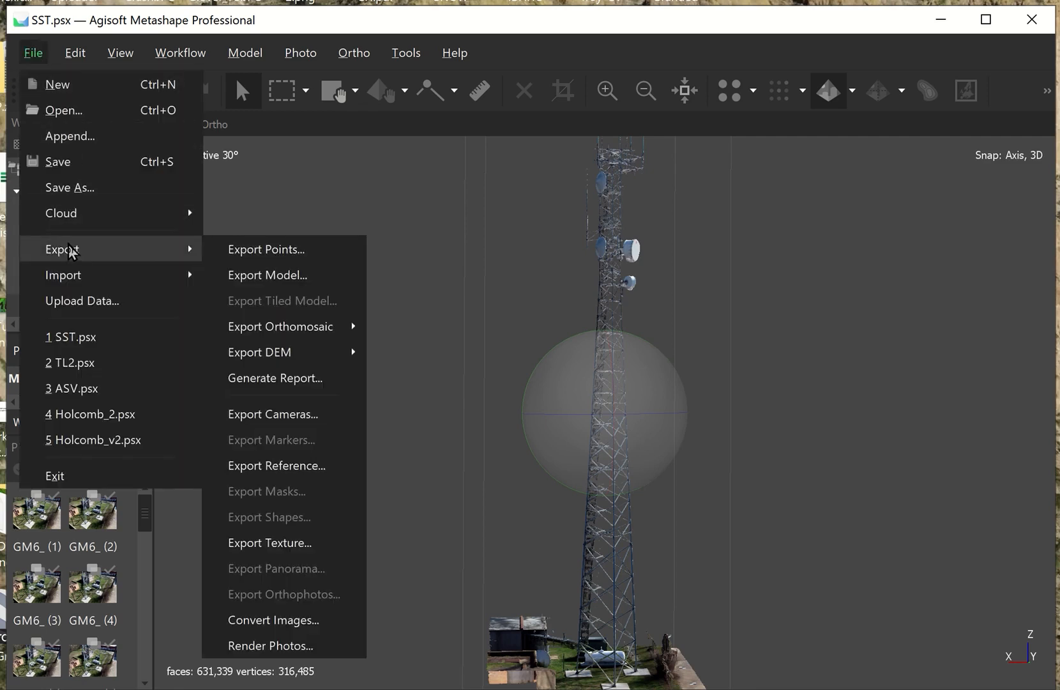
pyautogui.moveTo(282, 326)
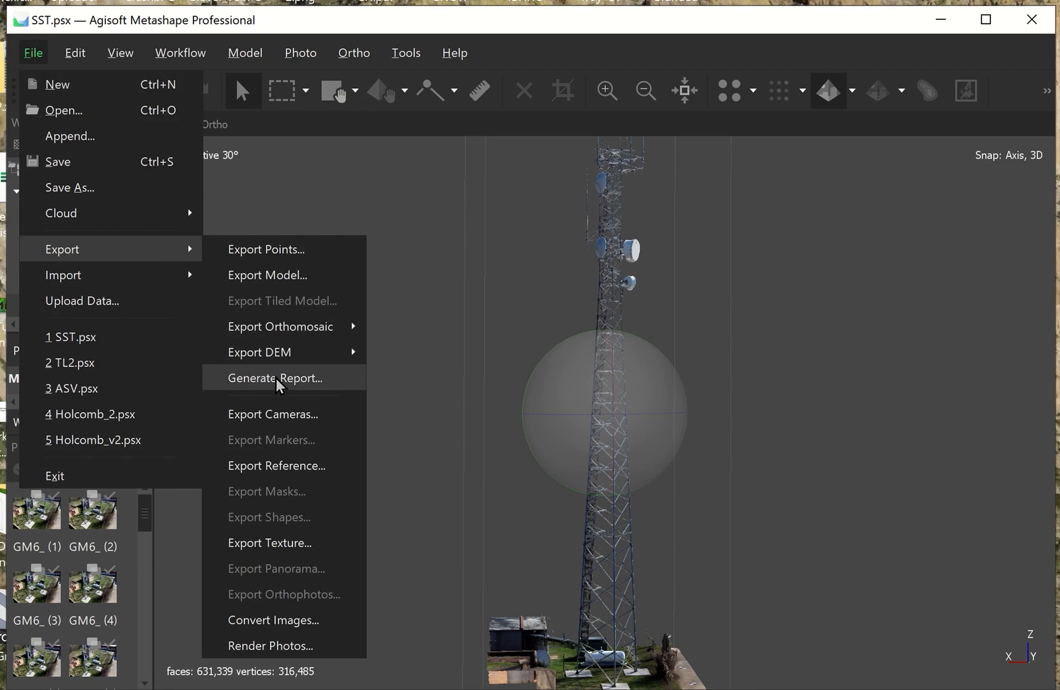
pyautogui.moveTo(278, 384)
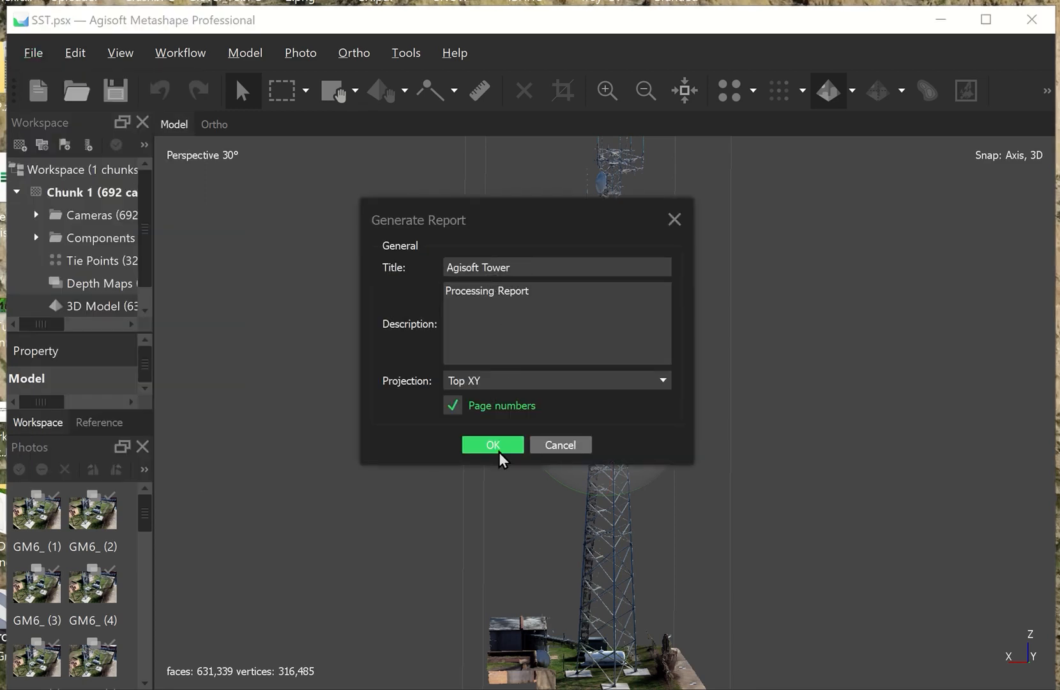
# Accept the Generate Report settings, select Agisoft.pdf in the SST folder, then close Save As
pyautogui.click(492, 445)
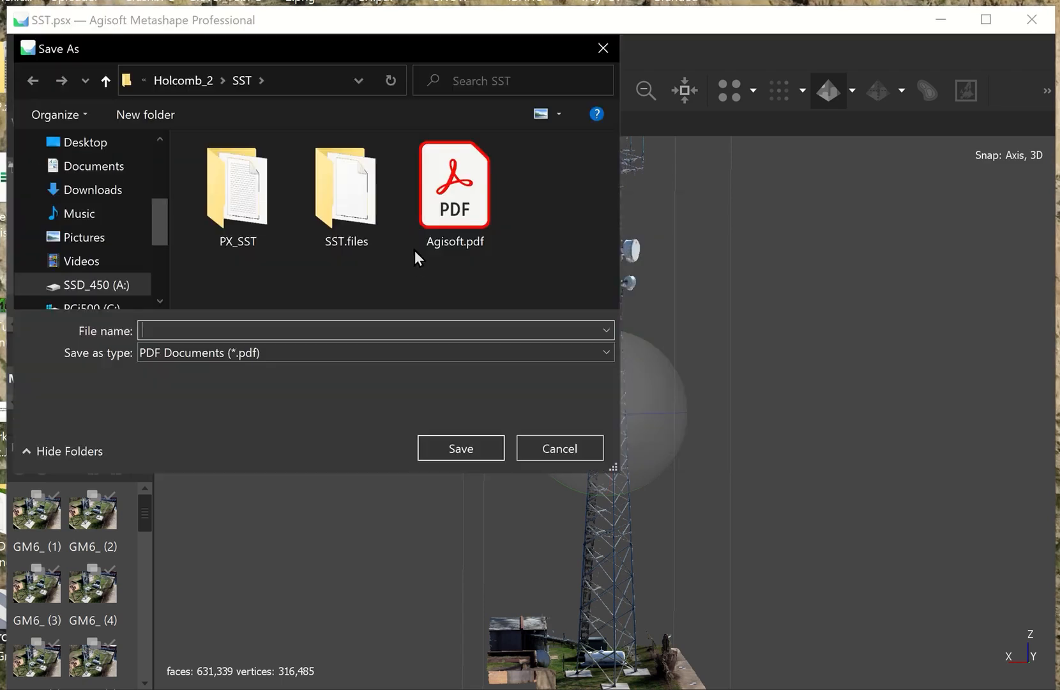
pyautogui.click(454, 184)
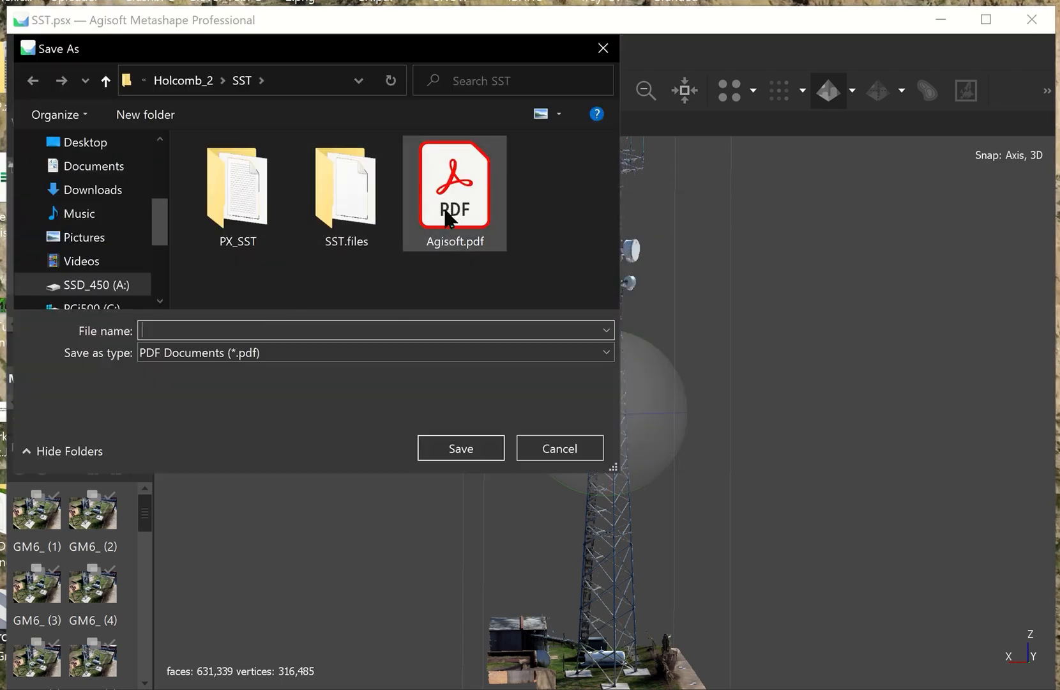
pyautogui.moveTo(454, 186)
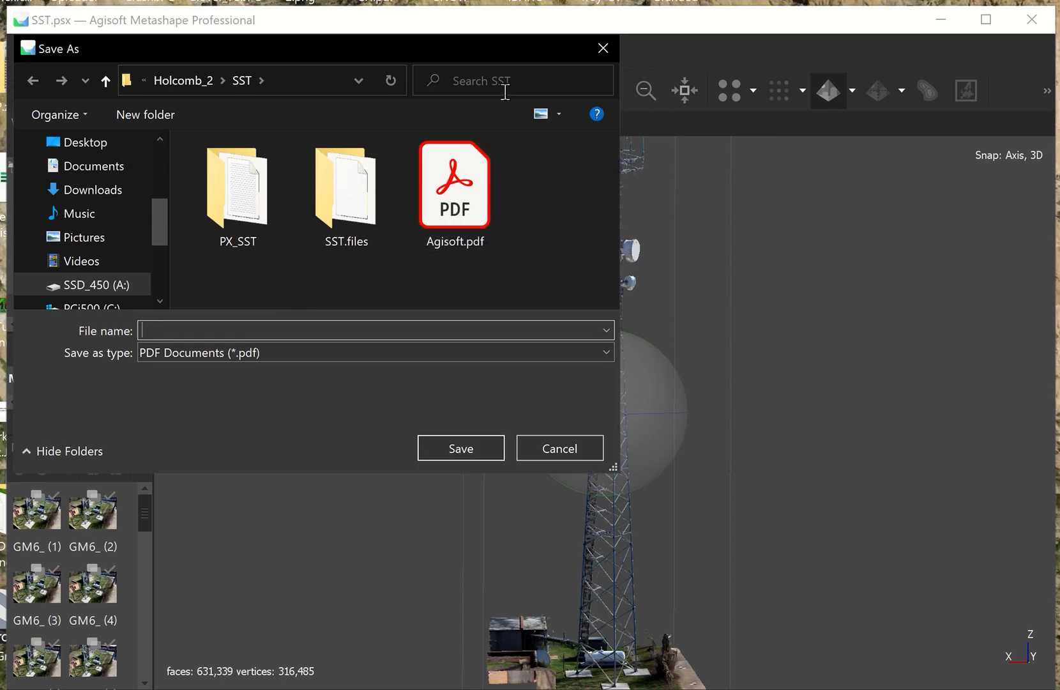
pyautogui.click(559, 448)
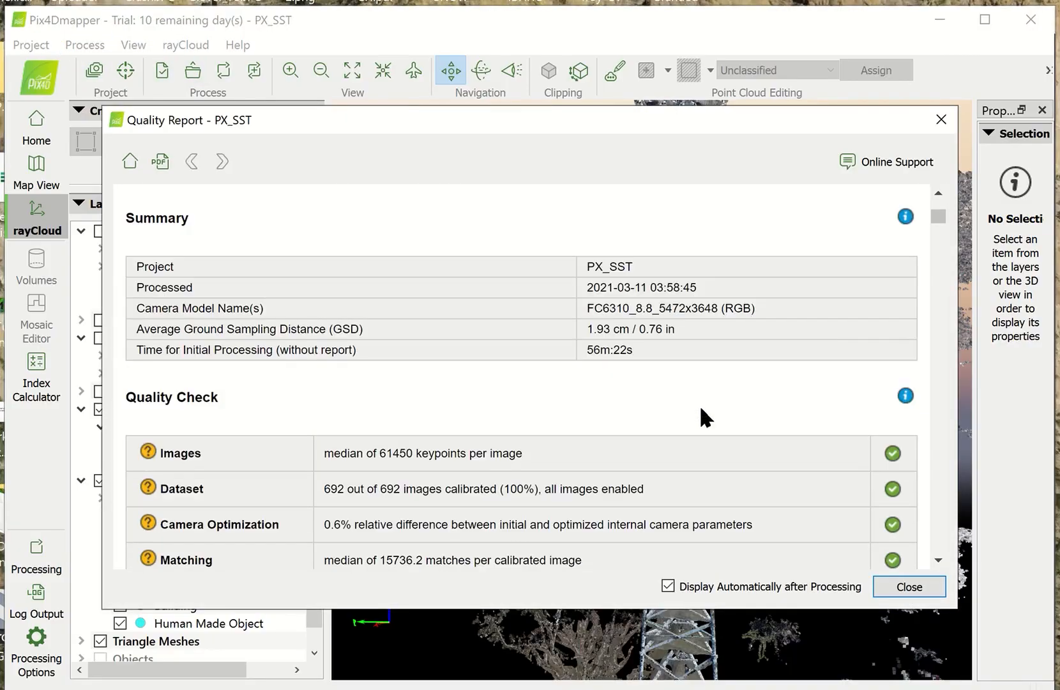
# Close the PX_SST quality report showing 1.93 cm GSD and 692 calibrated images
pyautogui.click(909, 586)
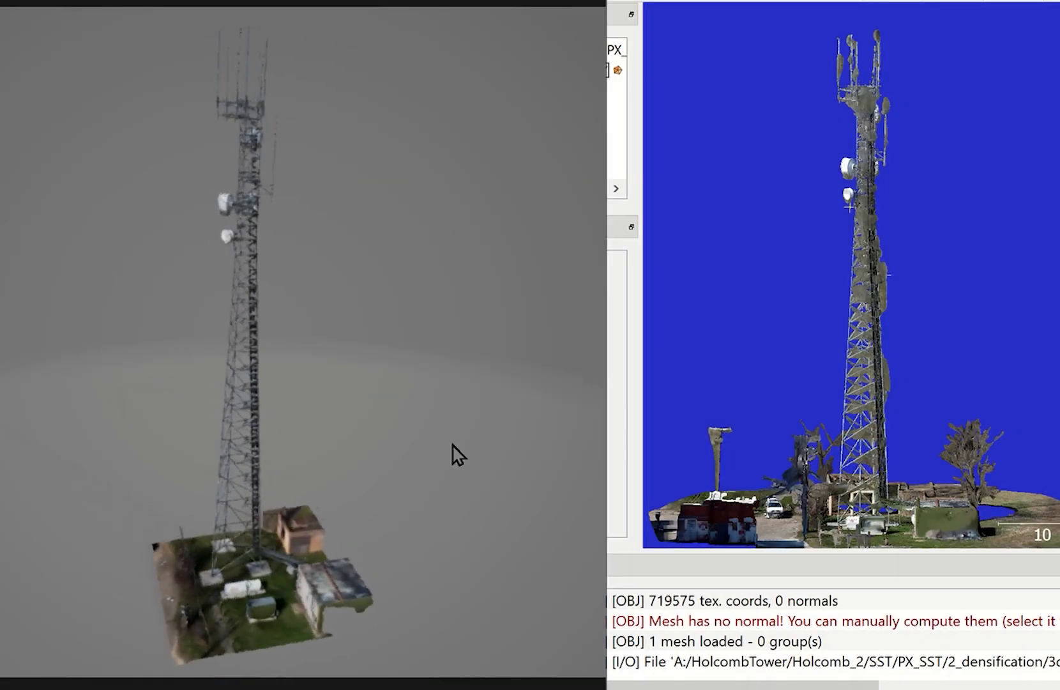